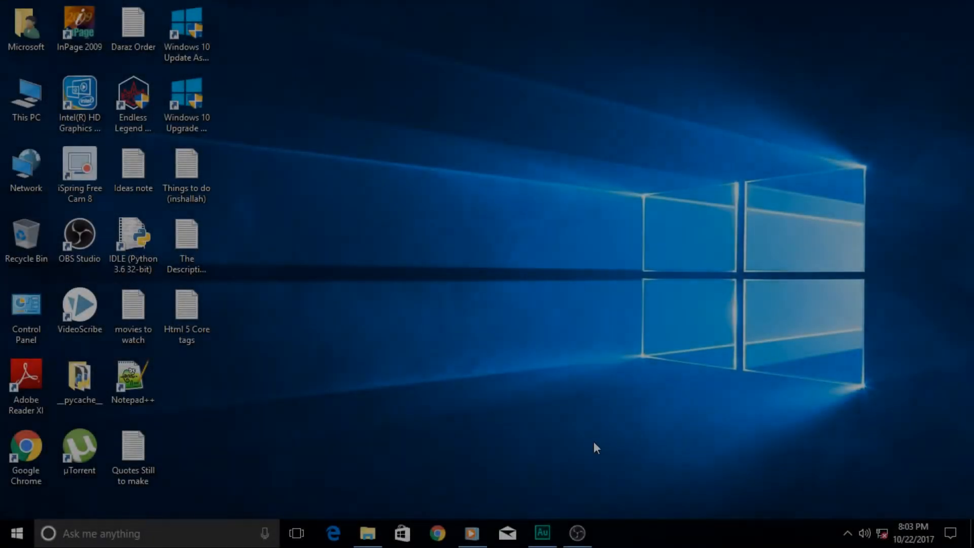
Return to the voice recording in Audition and browse the Effects menu's Time and Pitch group.
left_click(542, 533)
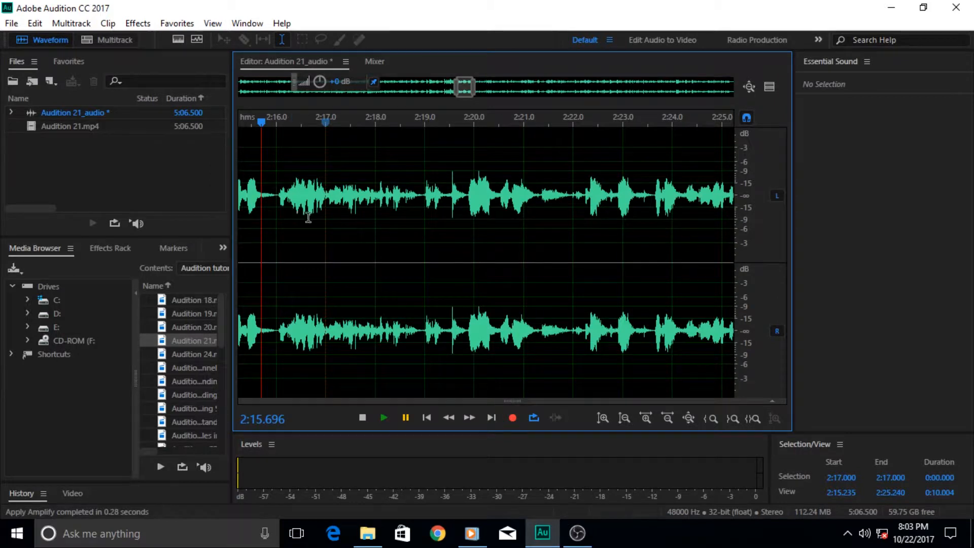
left_click(137, 23)
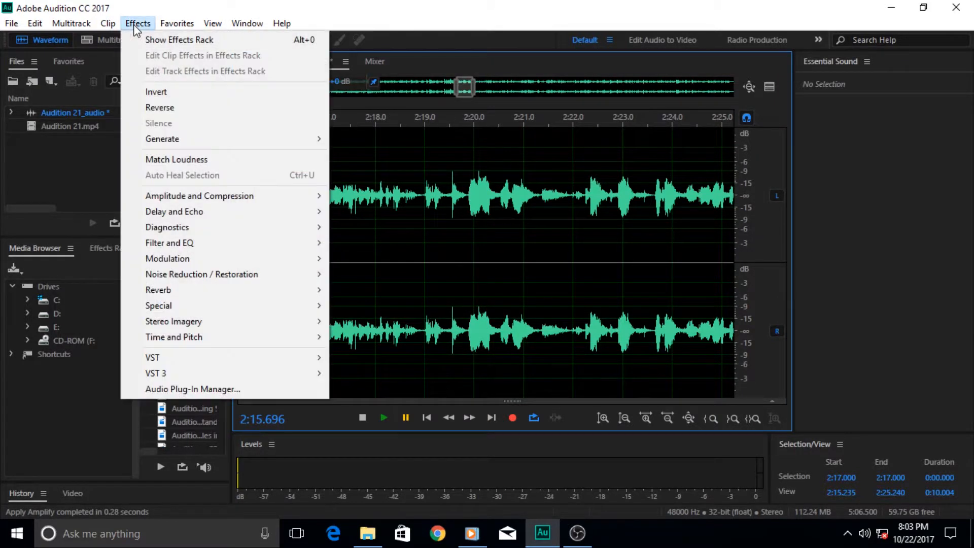
mouse_move(200, 321)
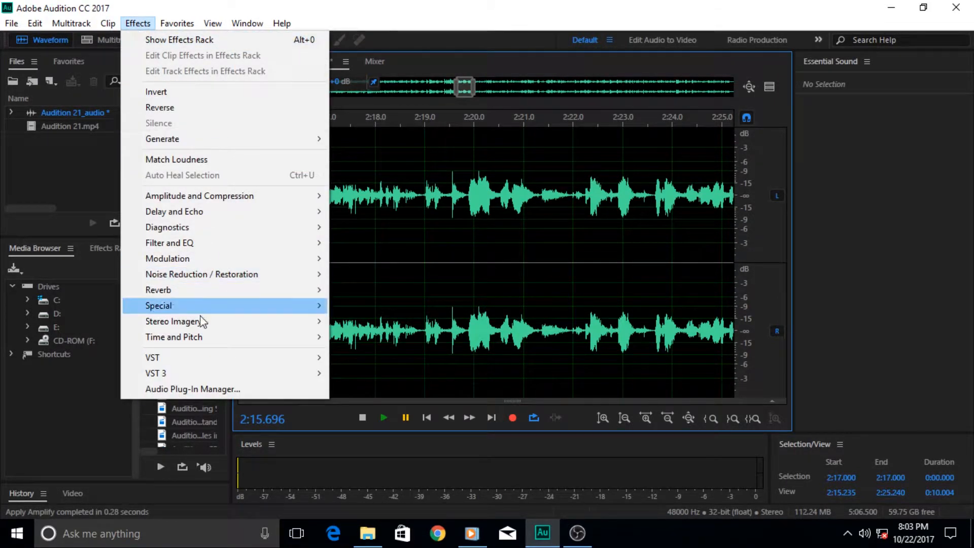
mouse_move(174, 337)
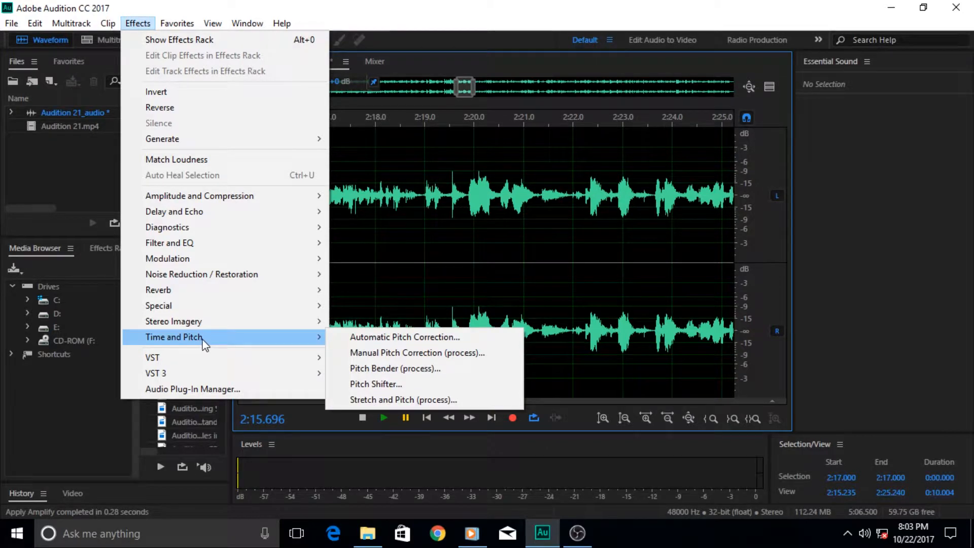
mouse_move(405, 337)
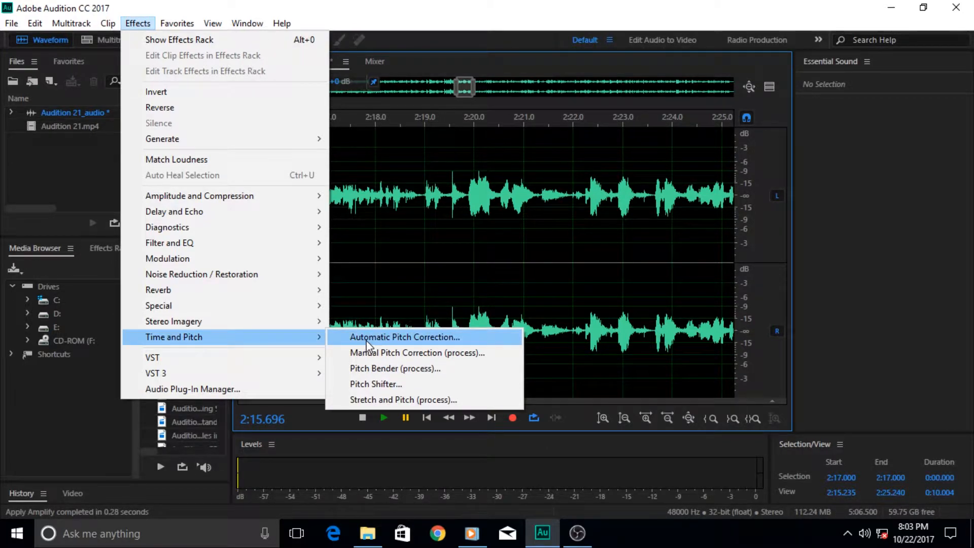
mouse_move(376, 384)
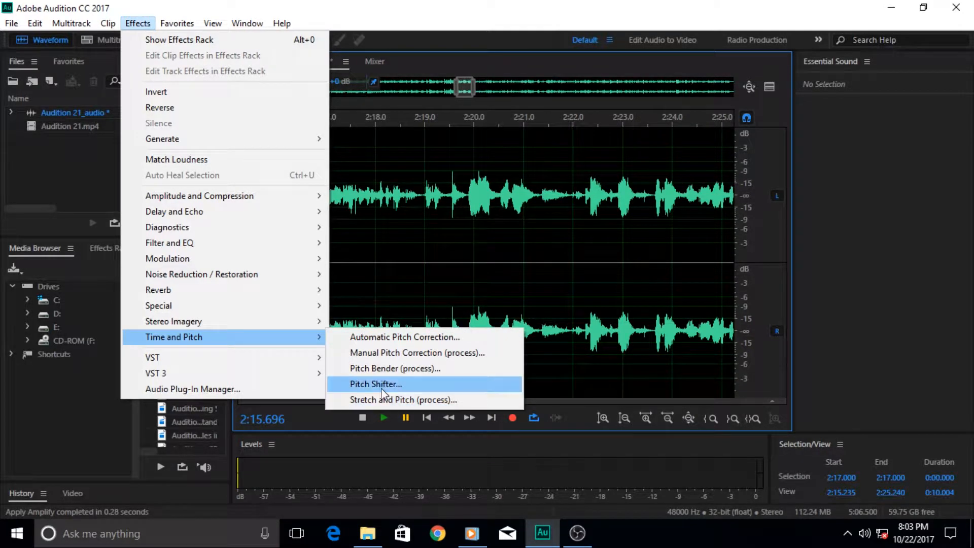
mouse_move(394, 369)
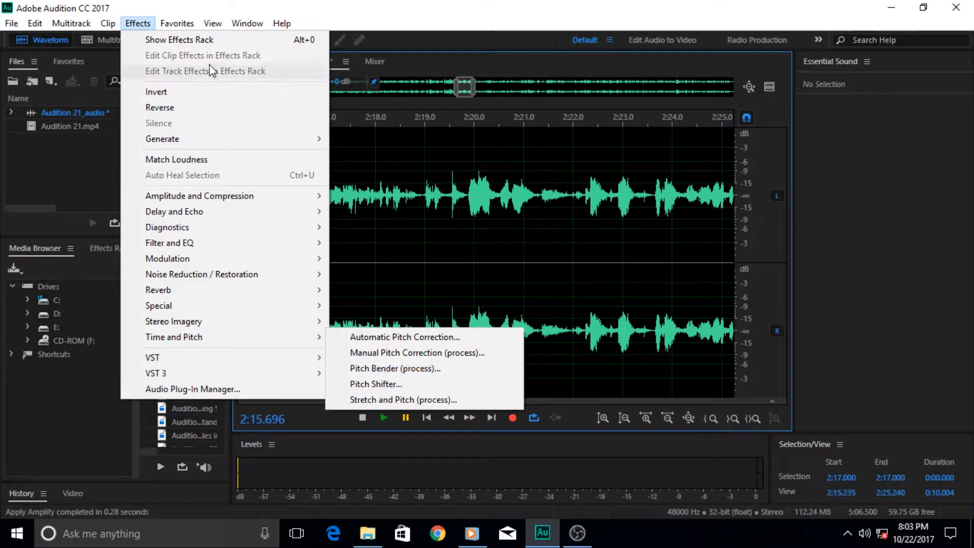
mouse_move(137, 32)
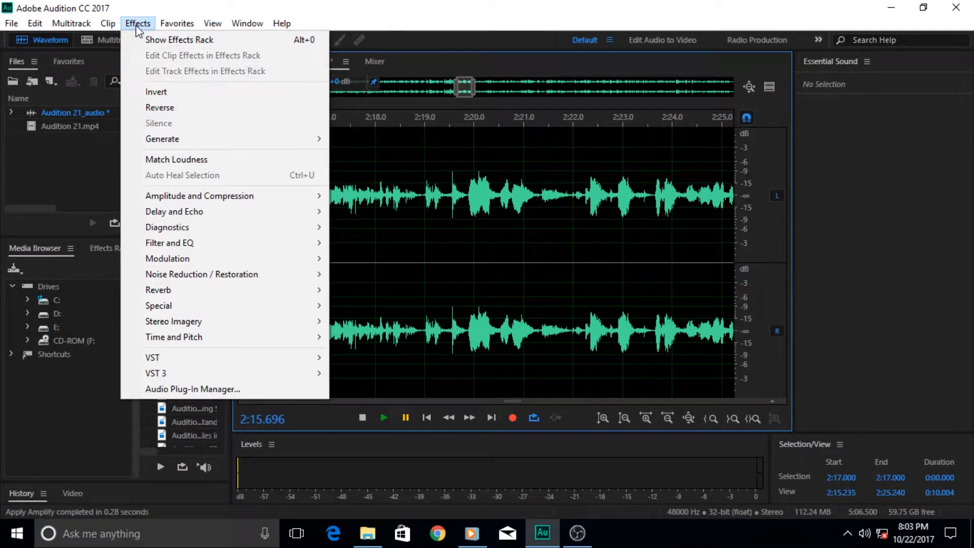
mouse_move(404, 150)
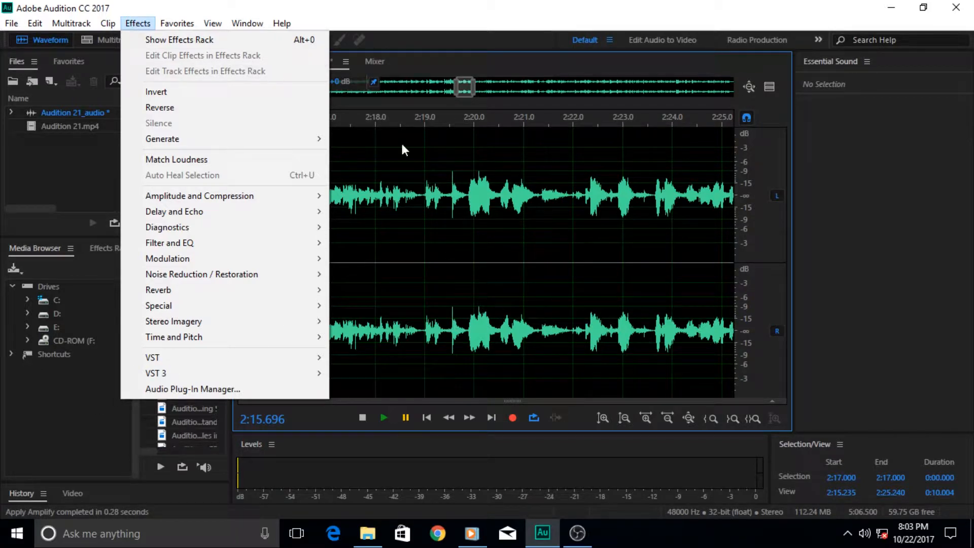
mouse_move(79, 404)
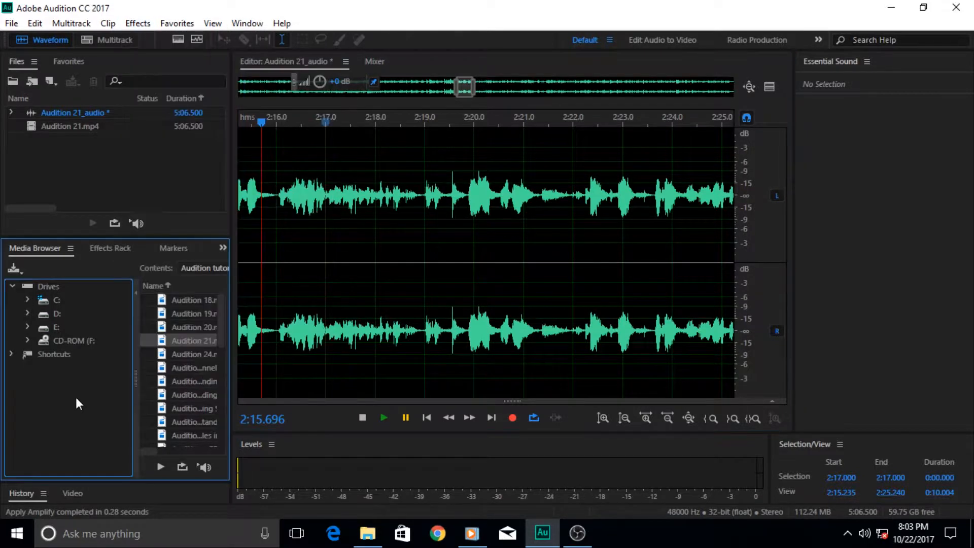
mouse_move(120, 255)
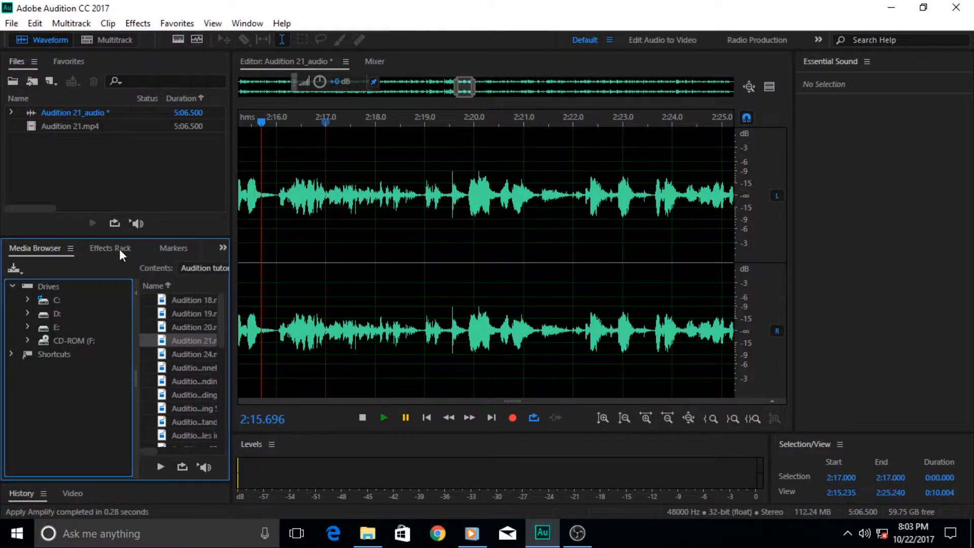
Switch to the Effects Rack and browse effect categories for its first empty slot.
left_click(110, 248)
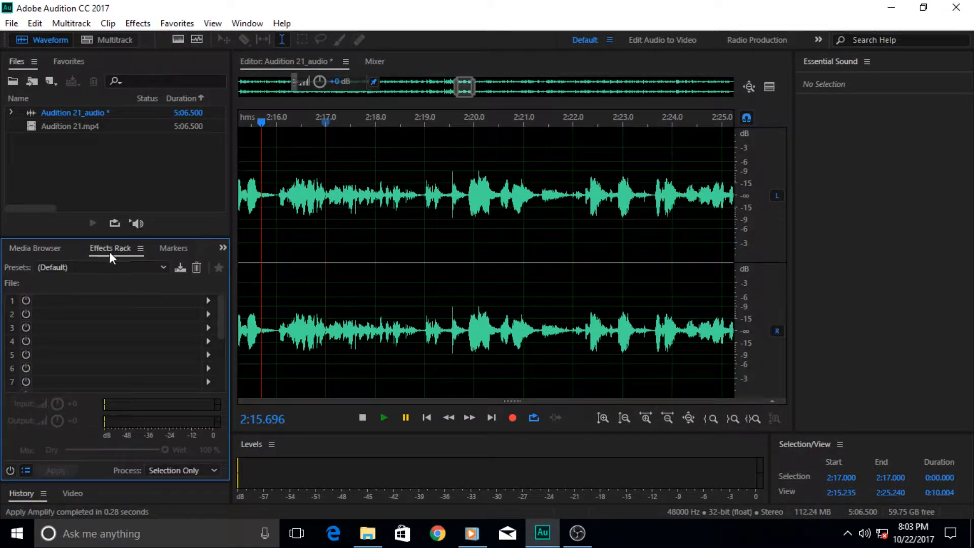
mouse_move(106, 367)
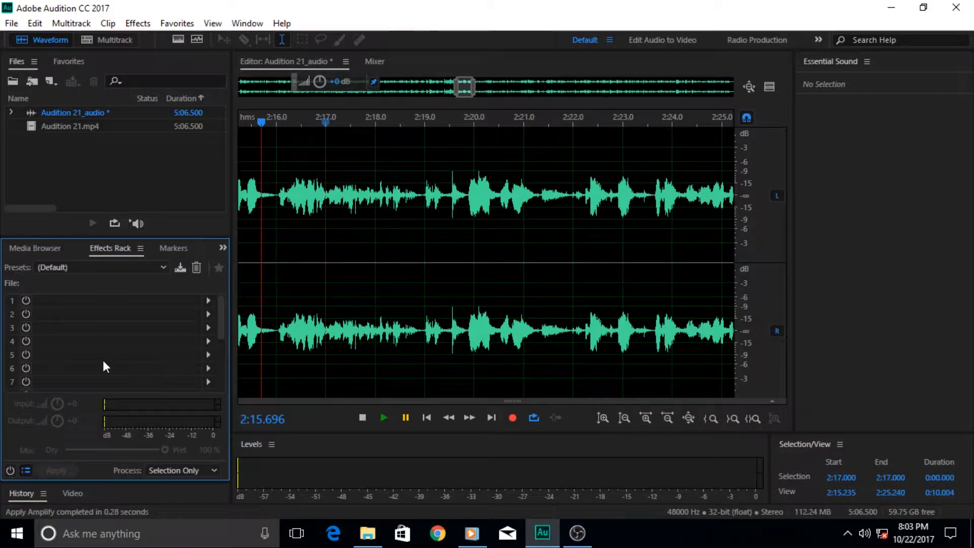
mouse_move(122, 365)
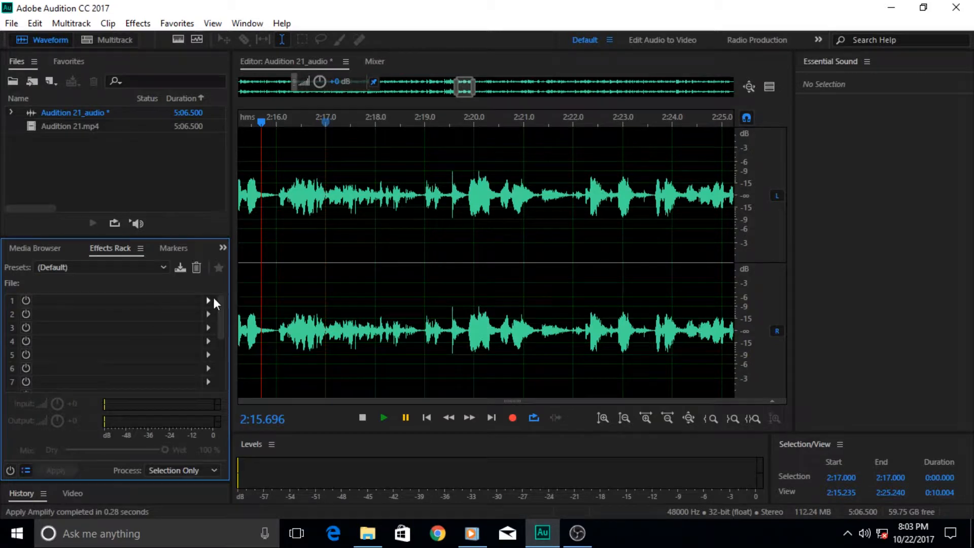
mouse_move(211, 308)
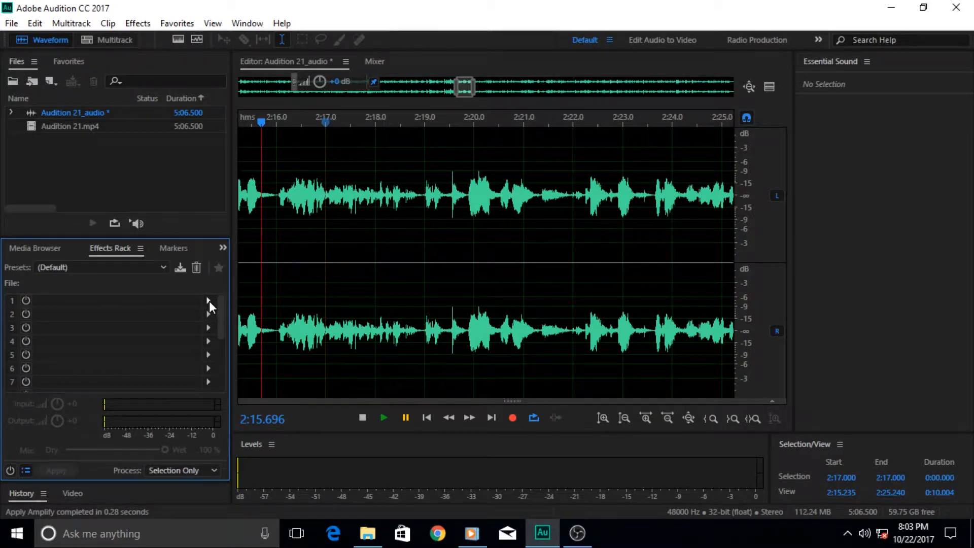
left_click(209, 301)
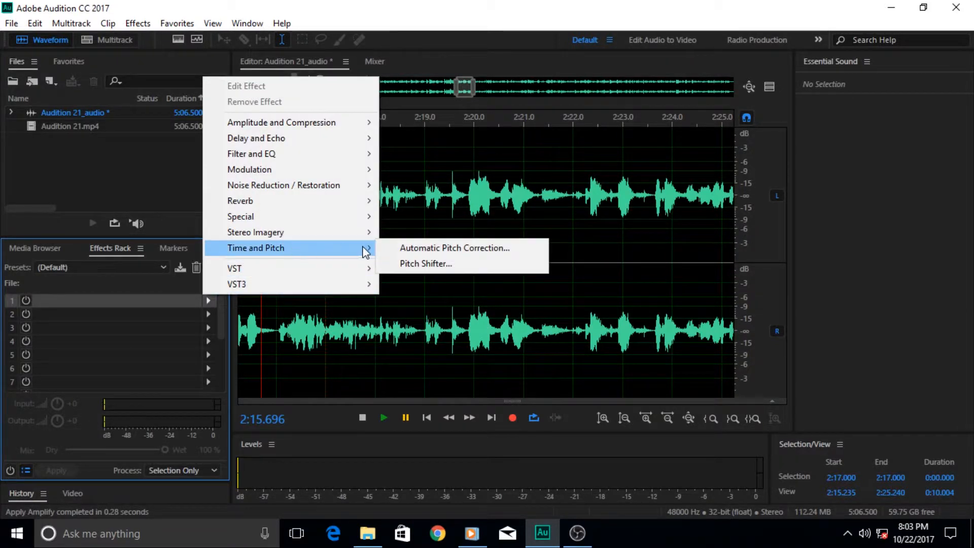
mouse_move(304, 252)
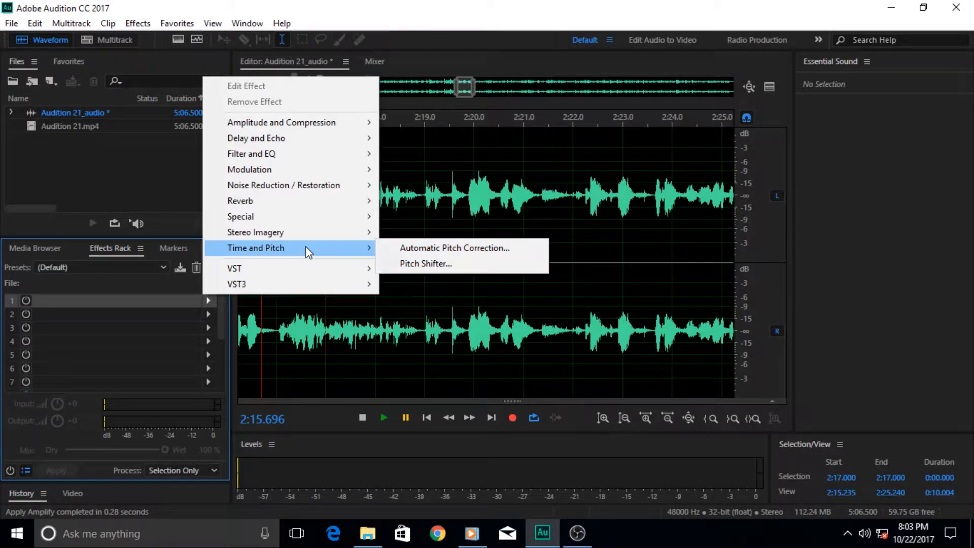
mouse_move(304, 205)
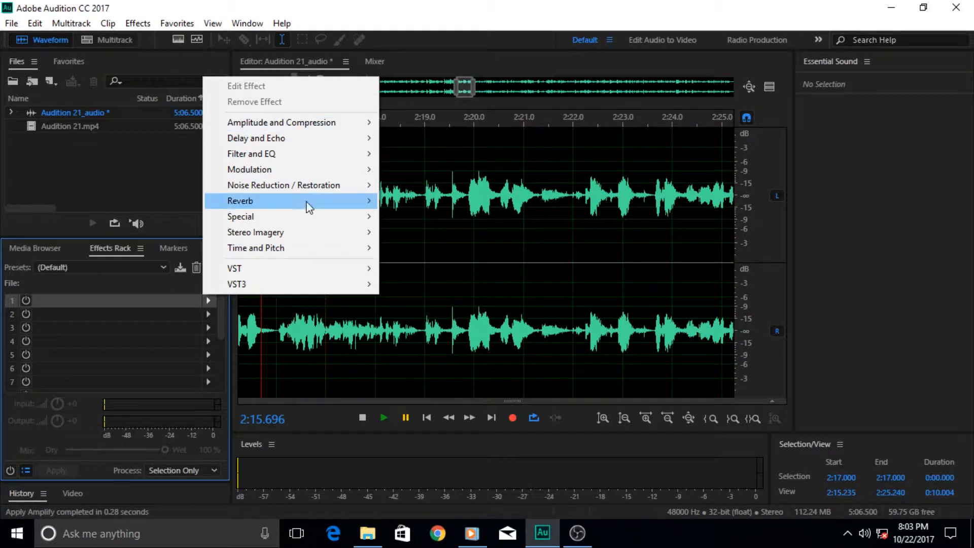
mouse_move(255, 248)
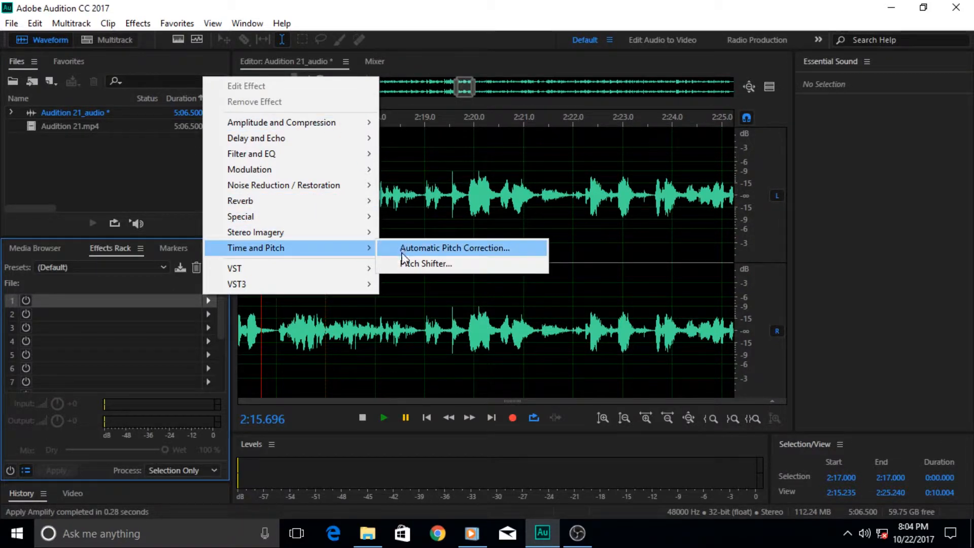
mouse_move(348, 257)
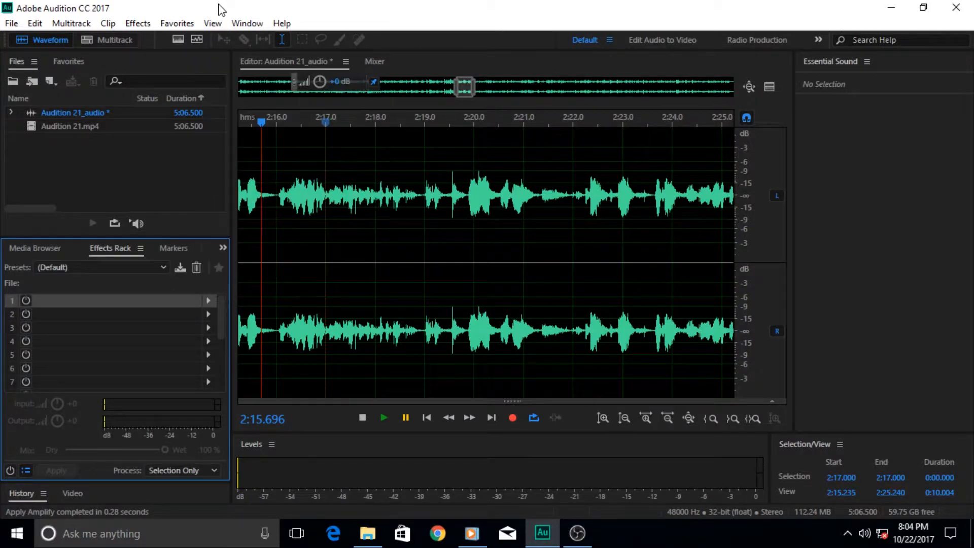
Load Pitch Bender from Time and Pitch, reset its envelope flat, disable Spline curves and move the dialog aside.
left_click(137, 23)
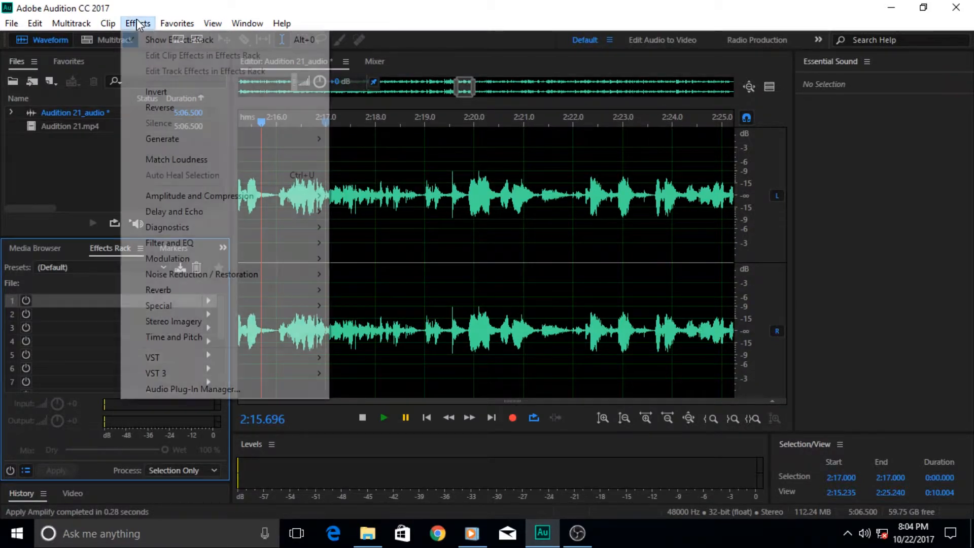
mouse_move(174, 337)
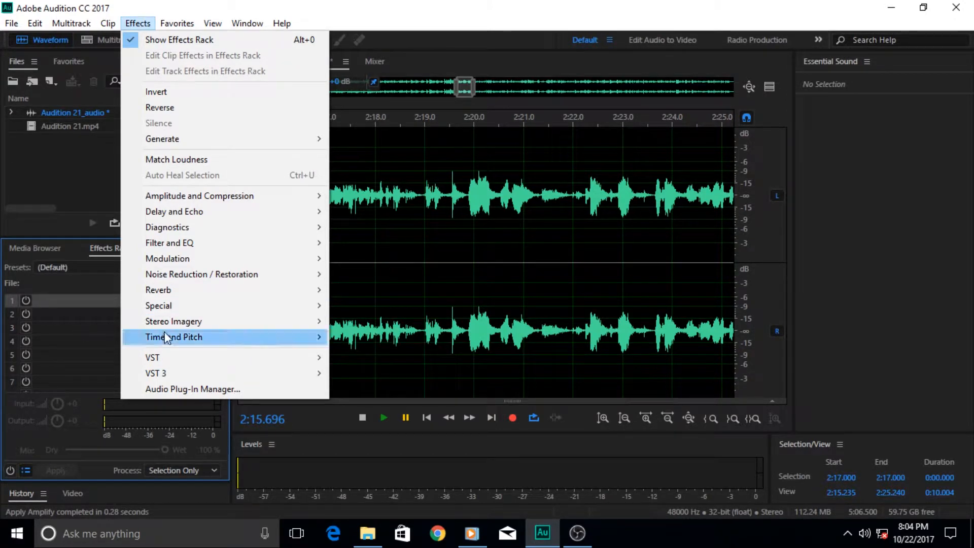
mouse_move(174, 336)
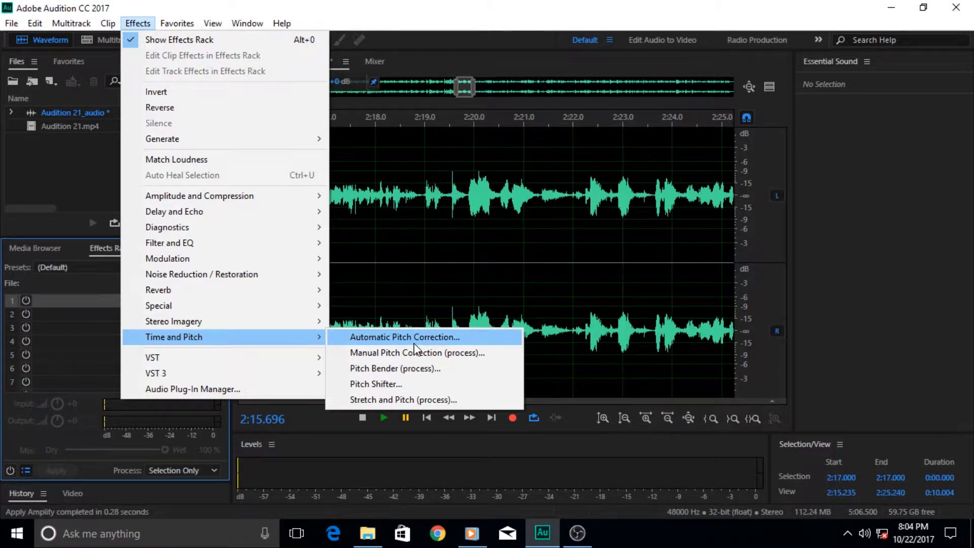
mouse_move(438, 368)
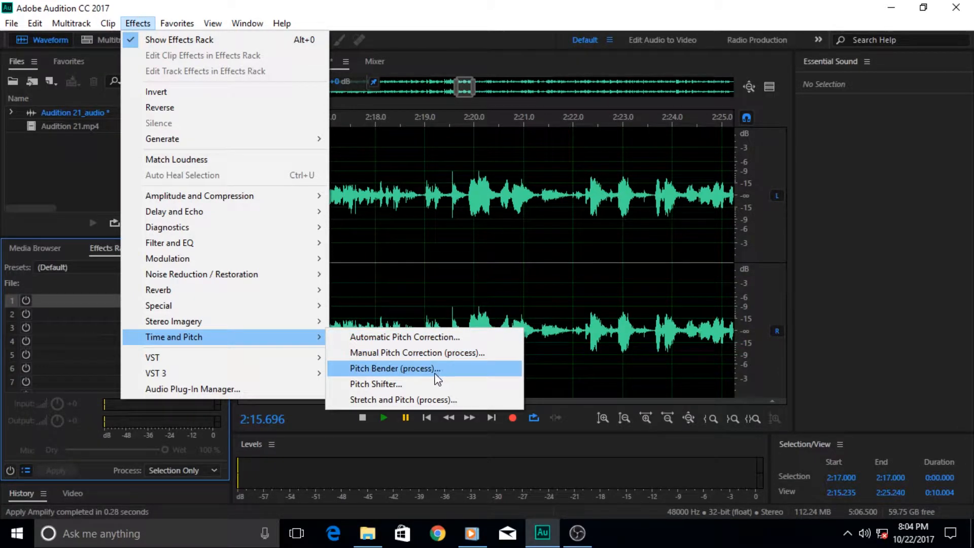
mouse_move(428, 378)
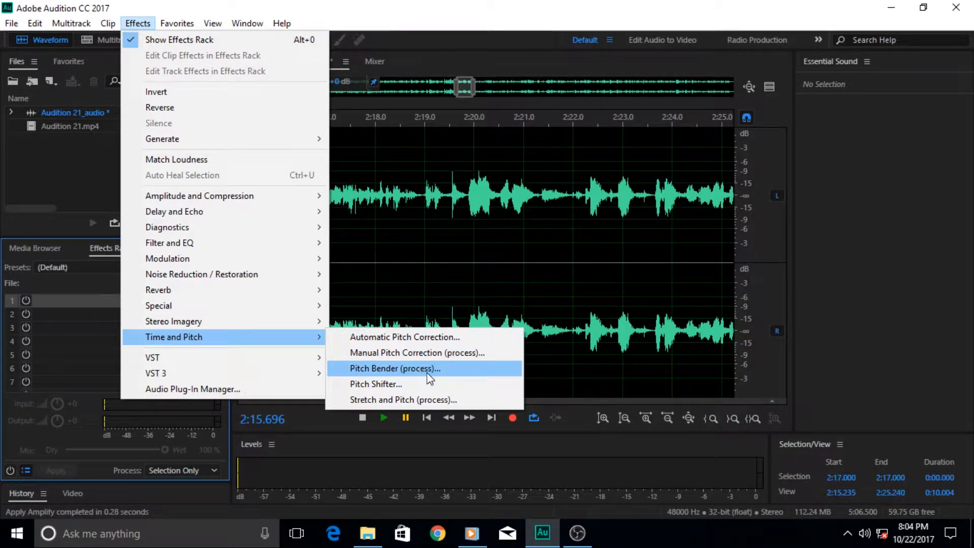
mouse_move(407, 378)
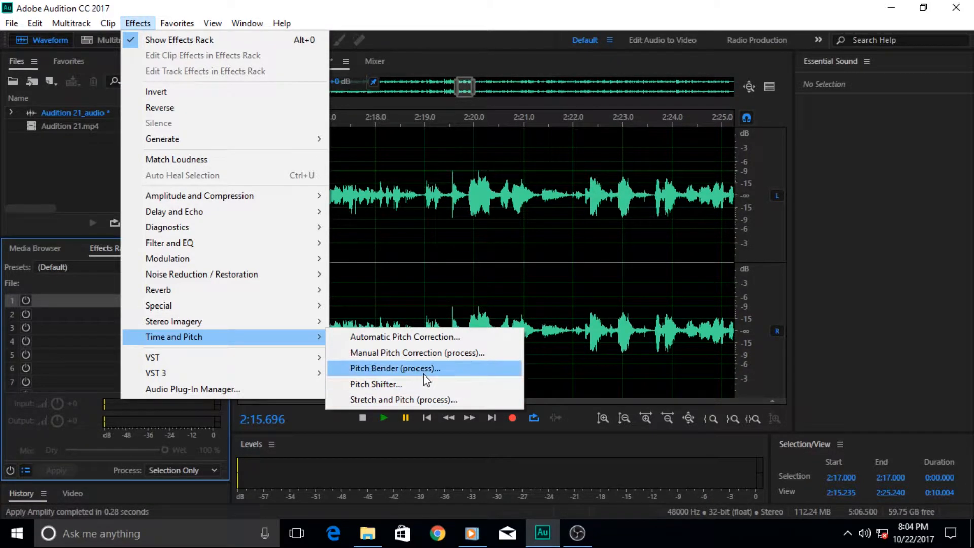
mouse_move(423, 379)
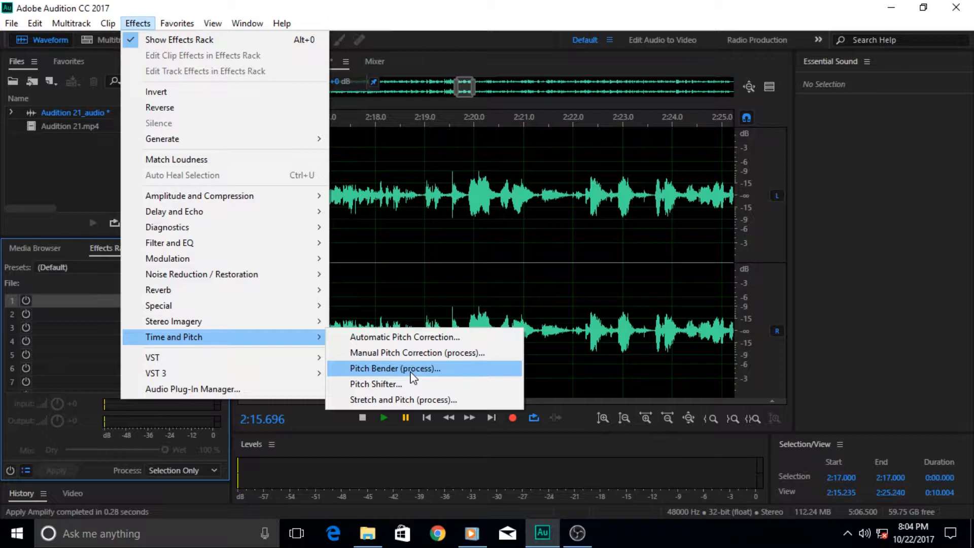
mouse_move(61, 330)
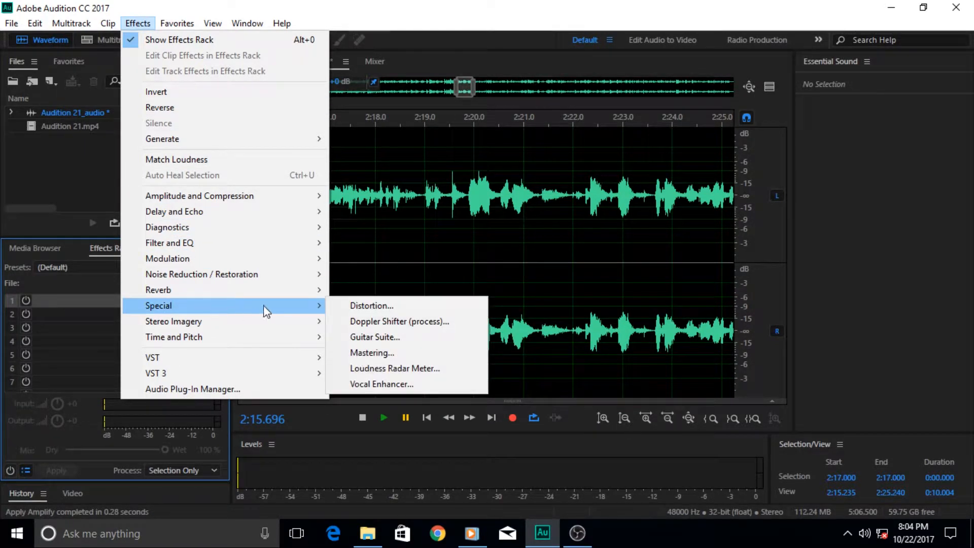
mouse_move(400, 322)
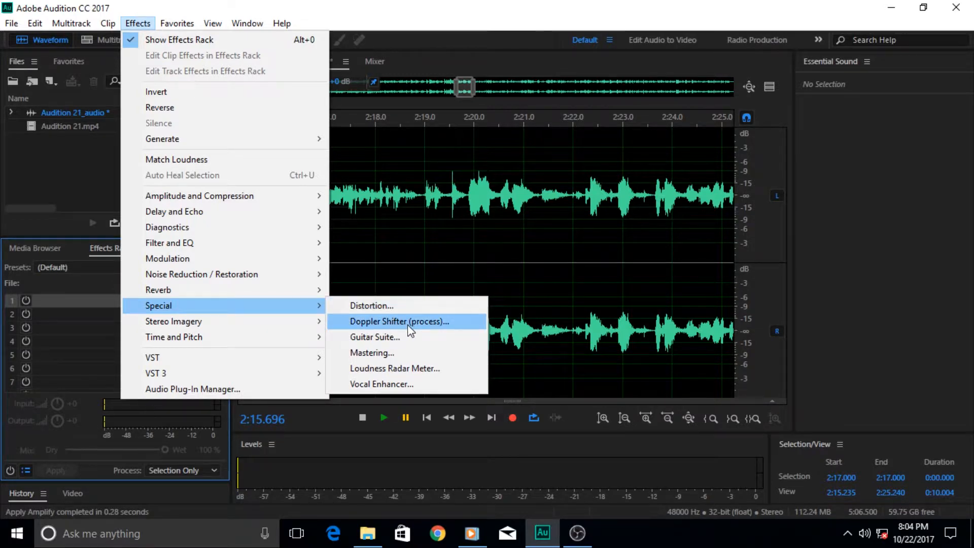
mouse_move(437, 333)
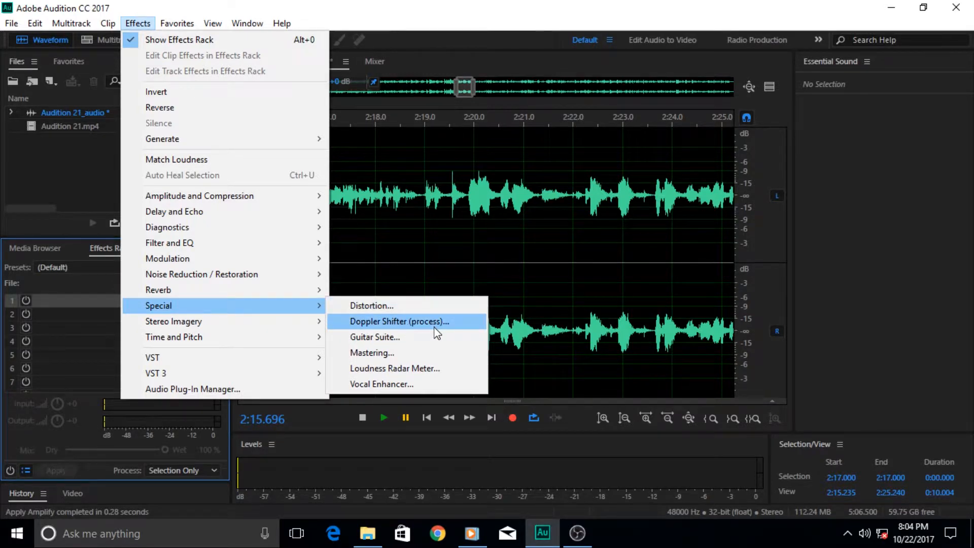
mouse_move(425, 333)
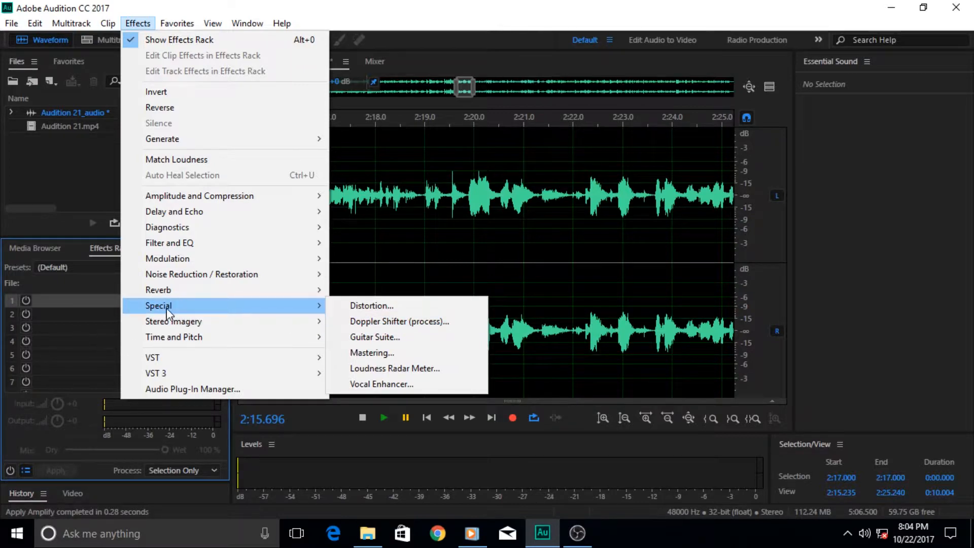
mouse_move(173, 337)
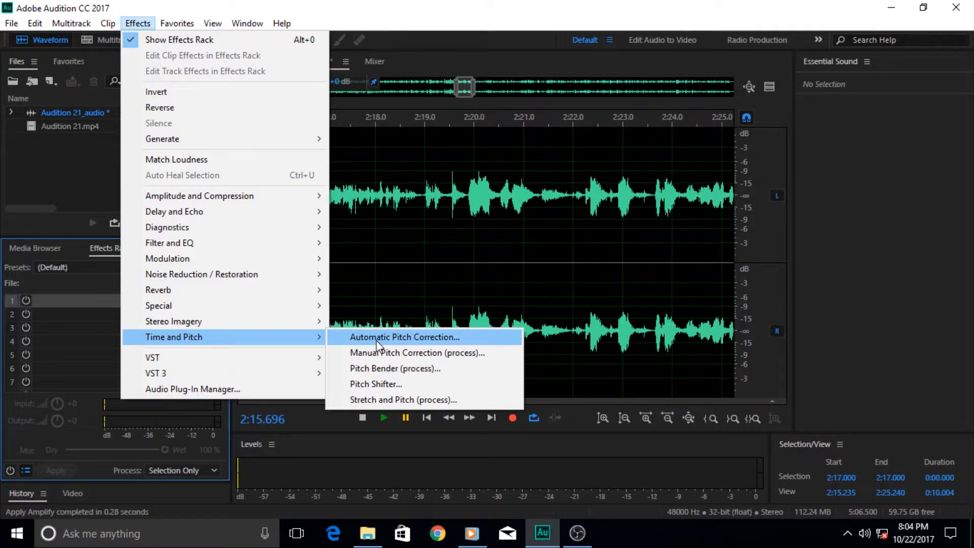
mouse_move(380, 368)
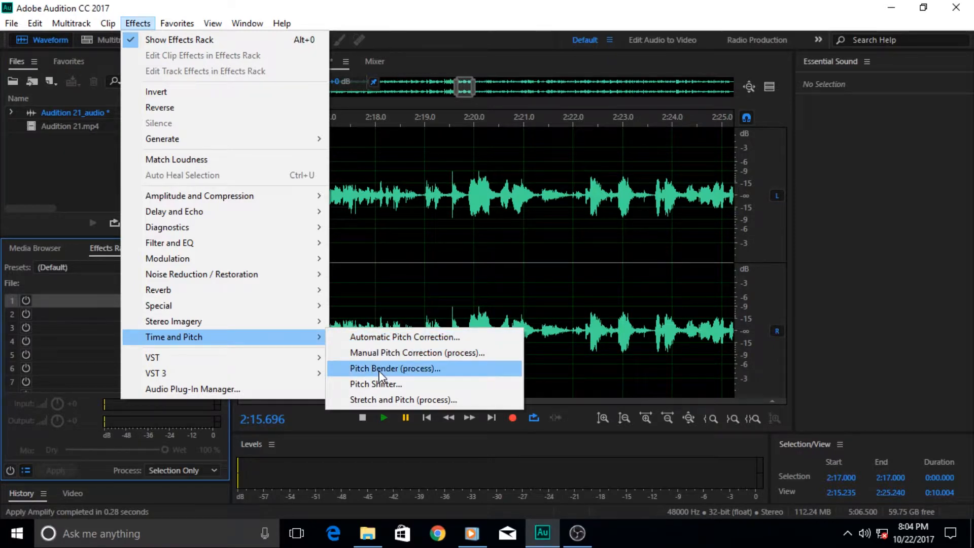
left_click(394, 369)
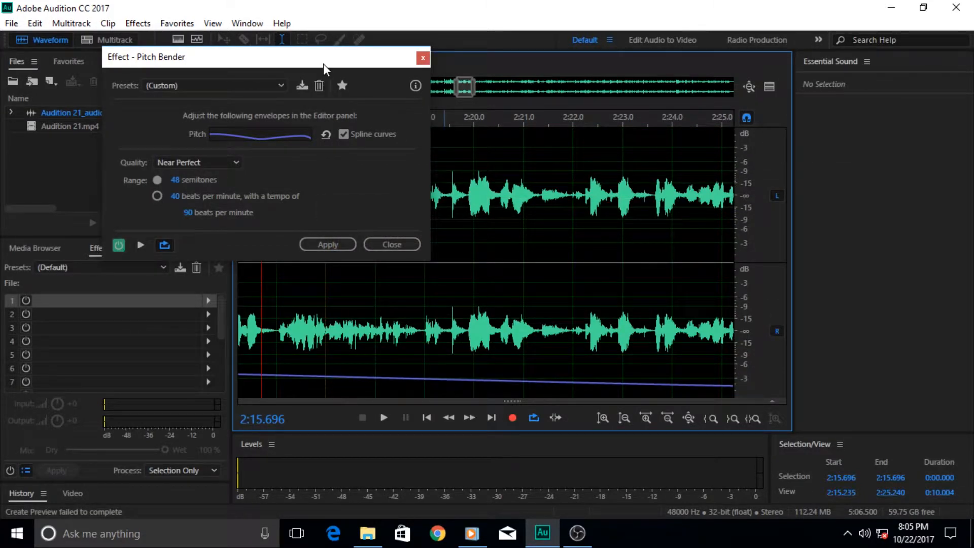
left_click(326, 134)
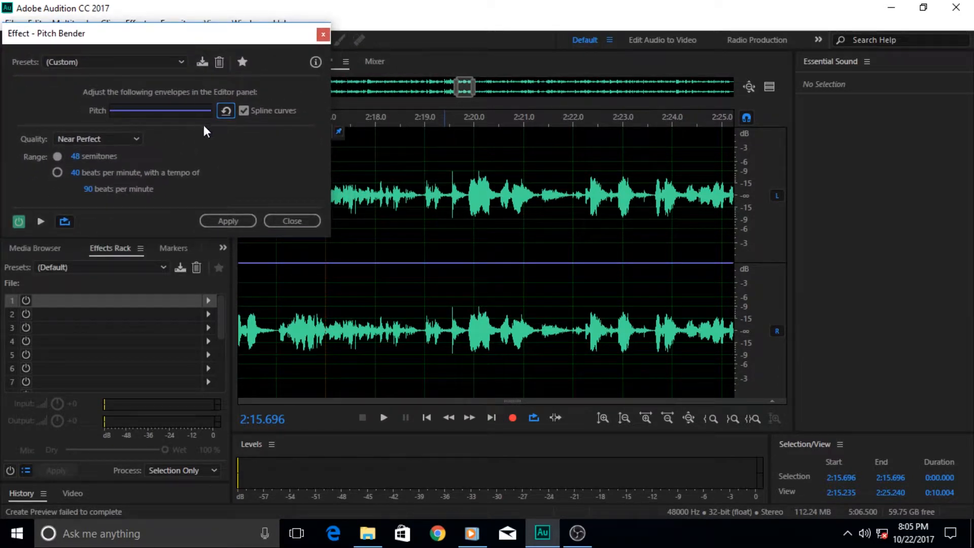
left_click(245, 110)
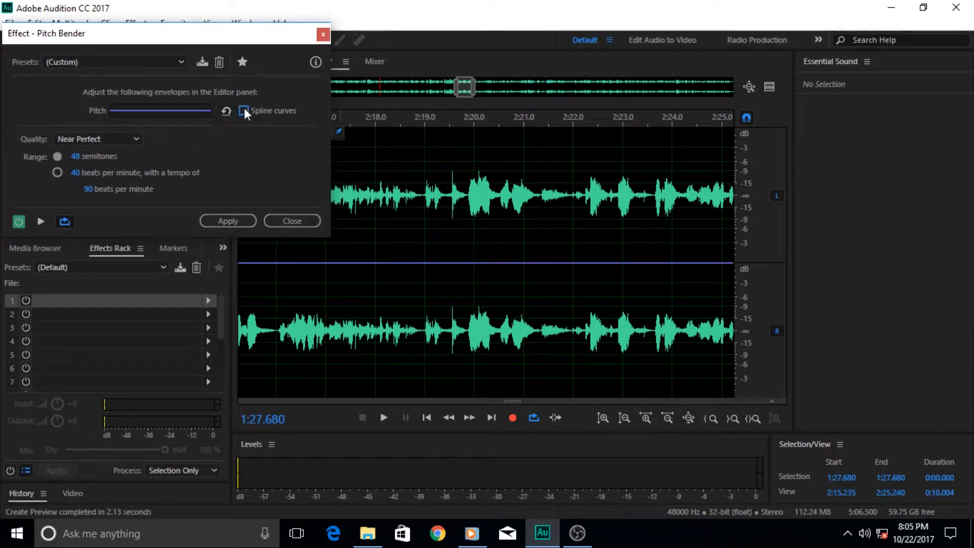
mouse_move(331, 174)
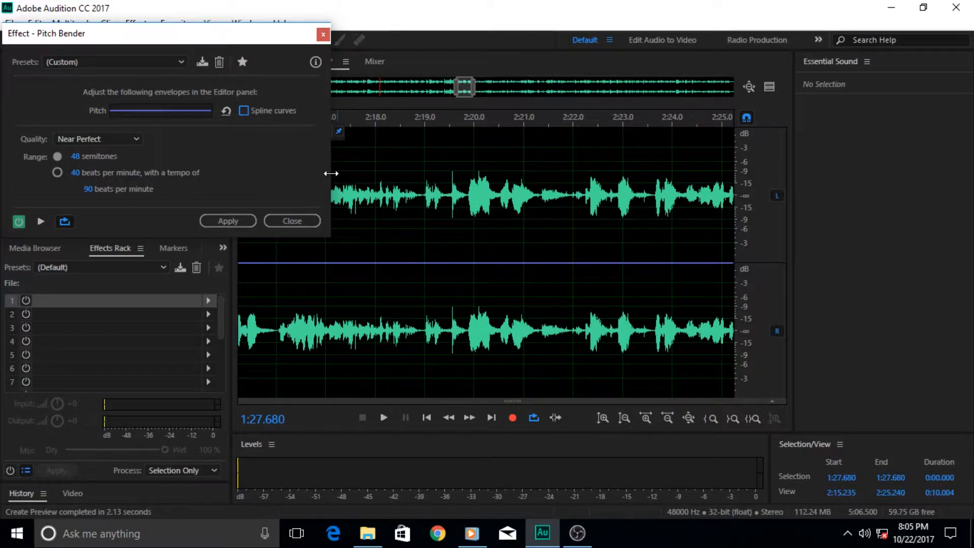
left_click_drag(168, 33, 131, 24)
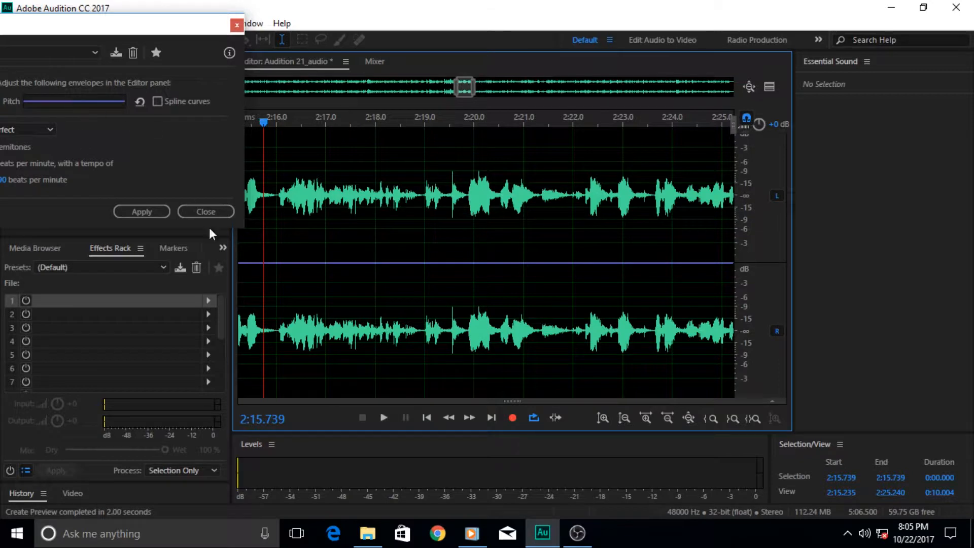
mouse_move(383, 417)
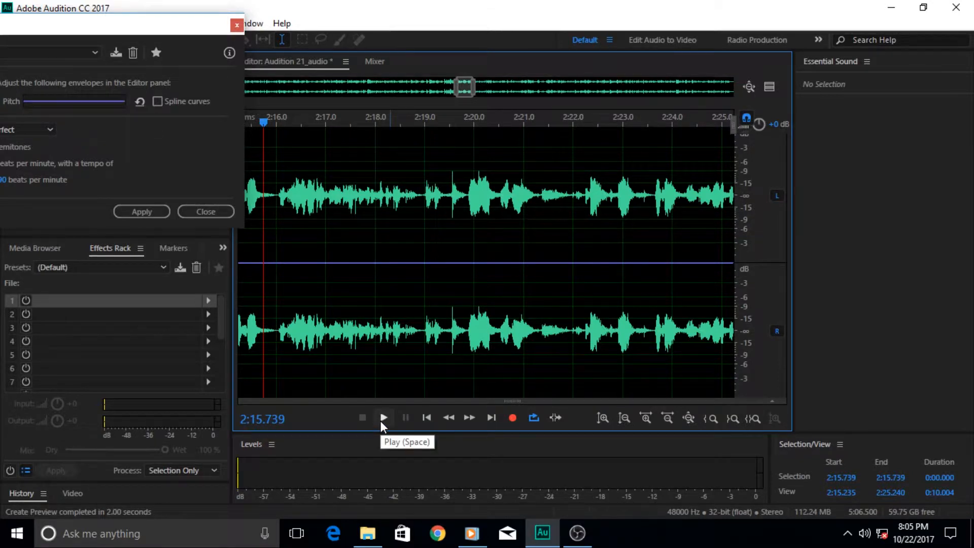
left_click(383, 417)
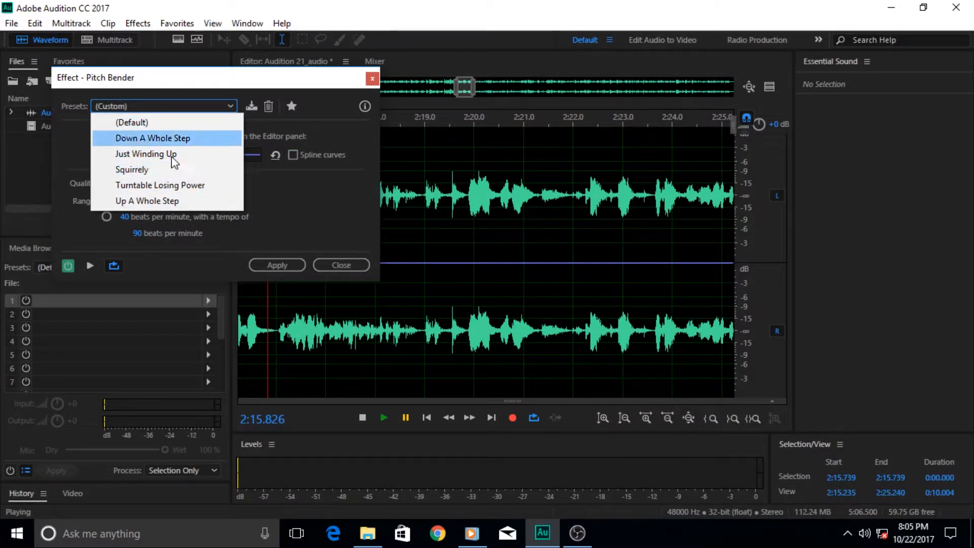
mouse_move(139, 123)
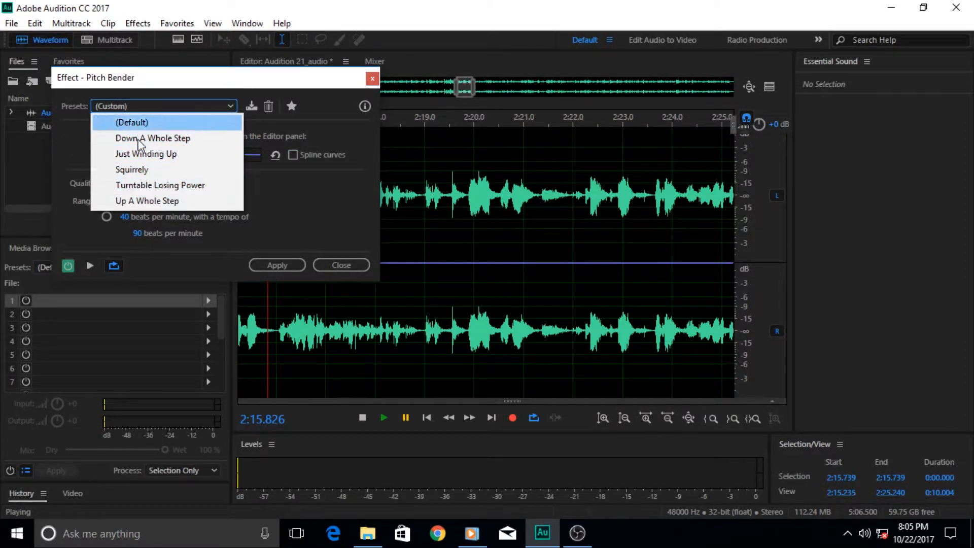
mouse_move(146, 153)
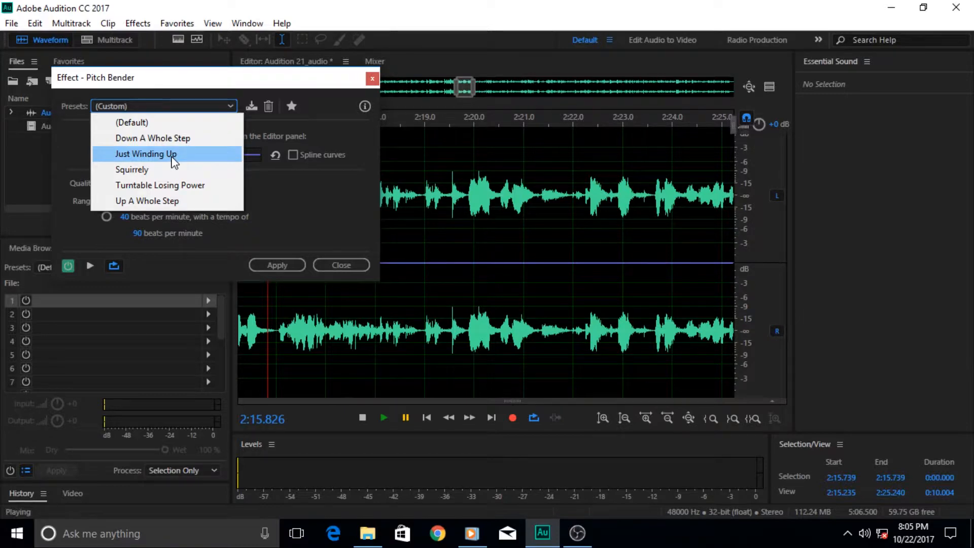
mouse_move(160, 184)
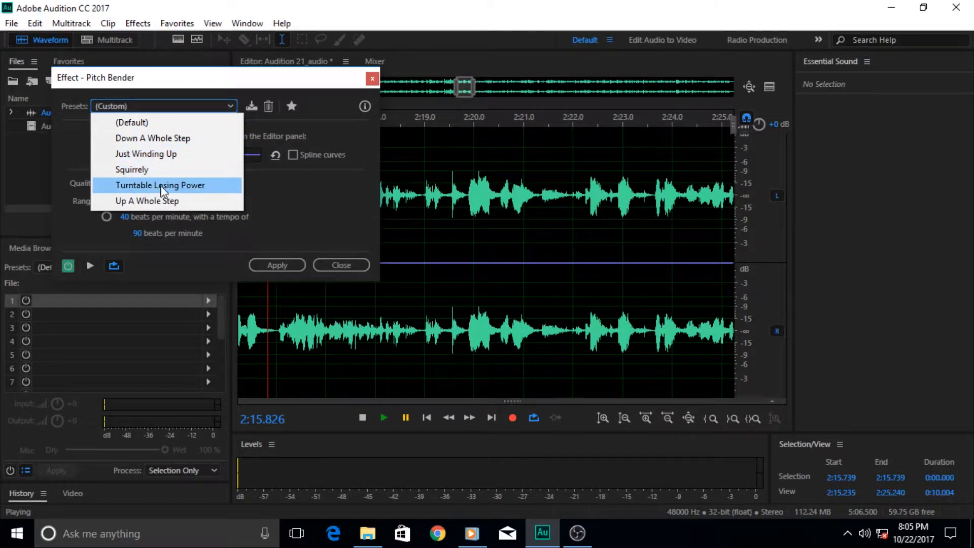
mouse_move(199, 195)
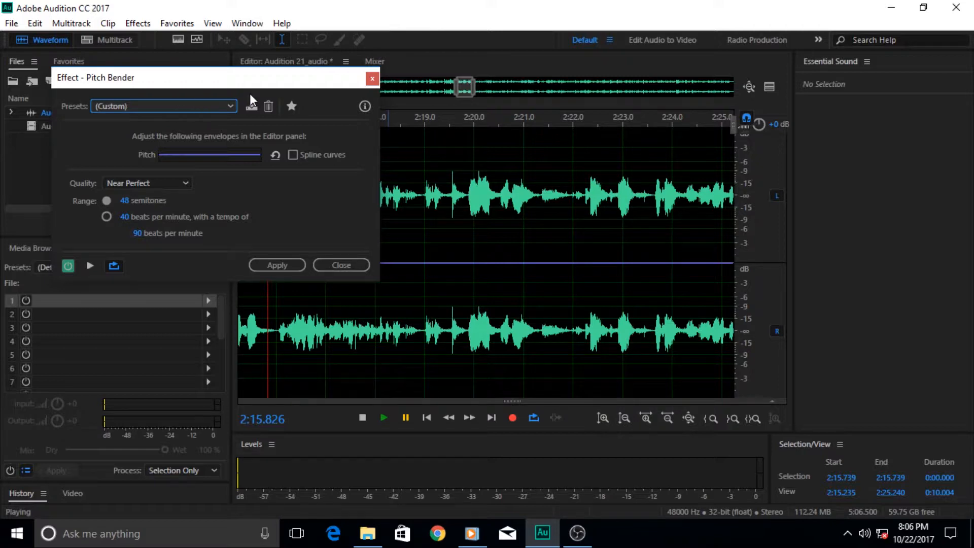
mouse_move(192, 109)
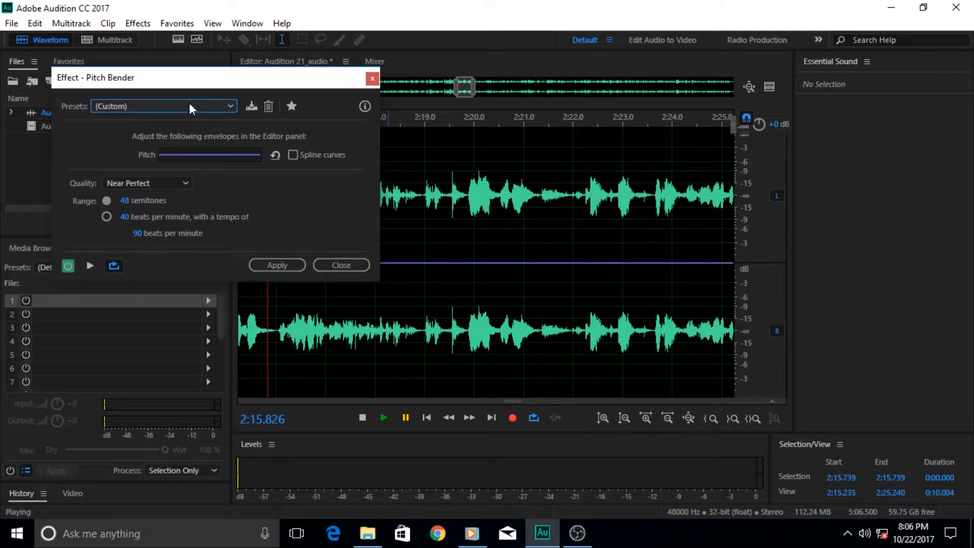
mouse_move(206, 160)
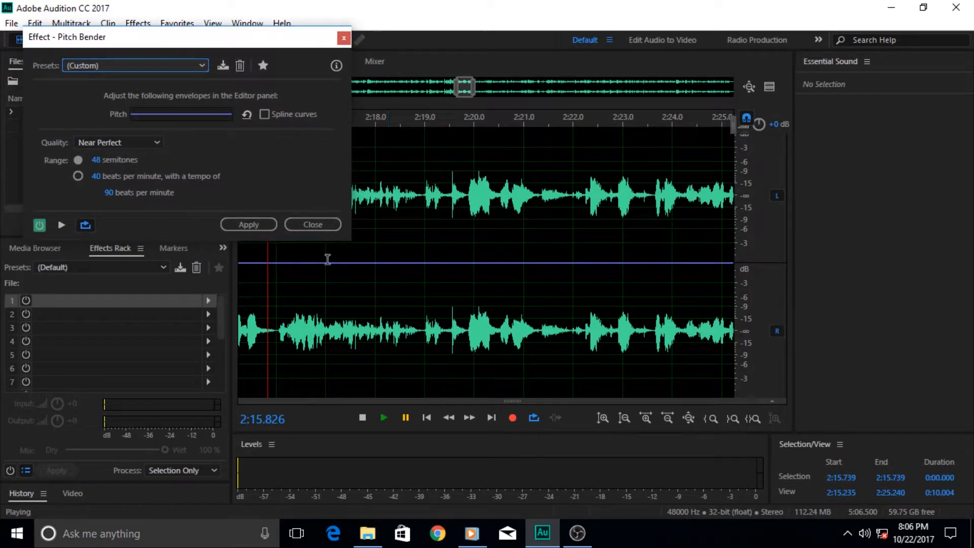
mouse_move(363, 267)
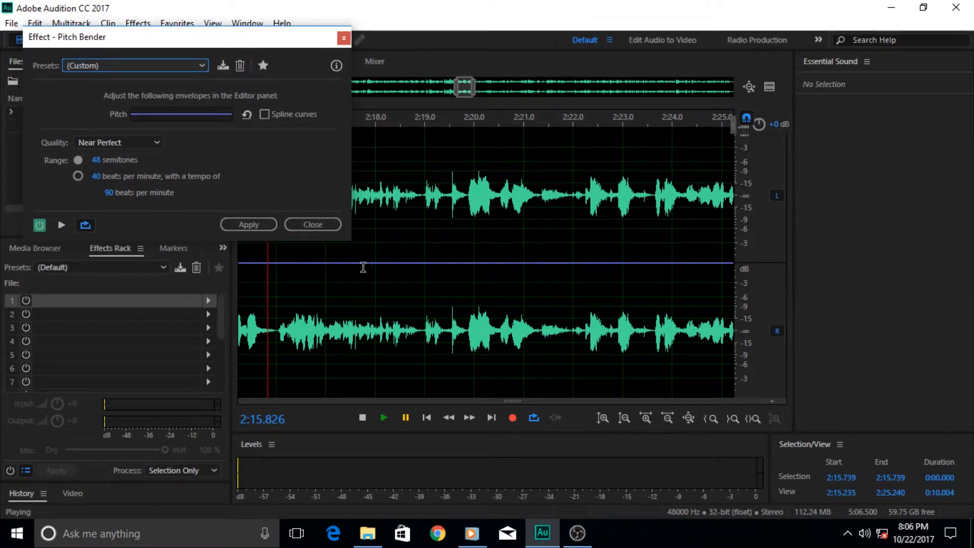
mouse_move(384, 162)
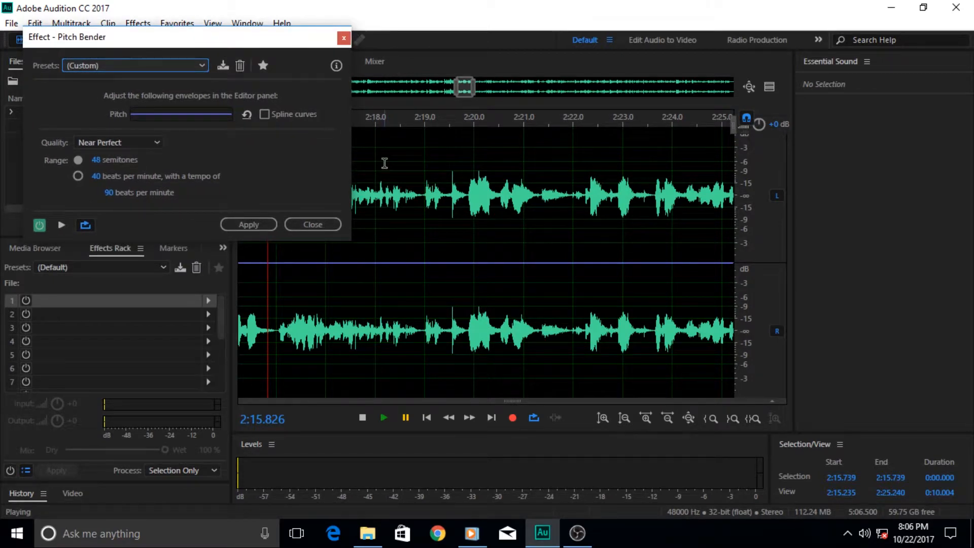
mouse_move(341, 272)
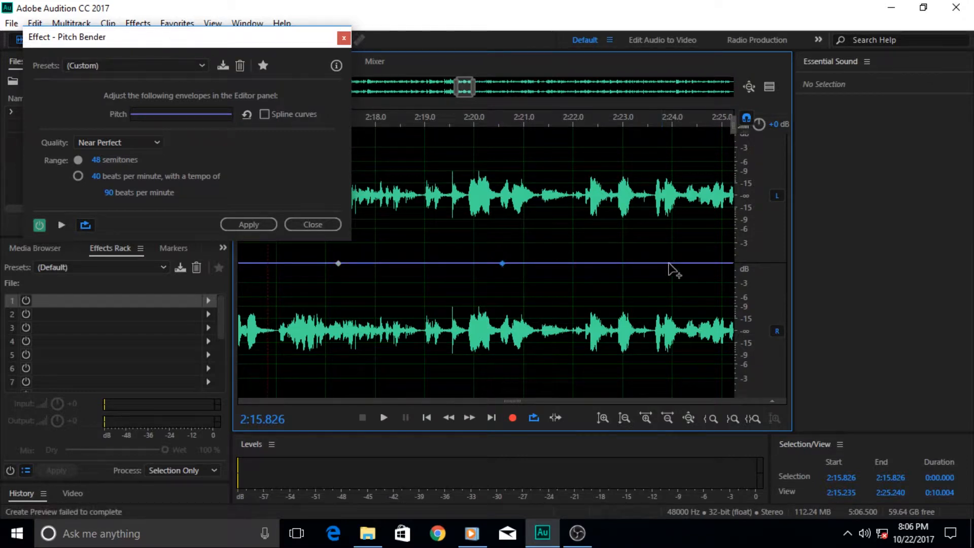
Add a mid-recording envelope point near 2:20 and drag it down to about -39 semitones, the bottom of the range.
left_click(669, 263)
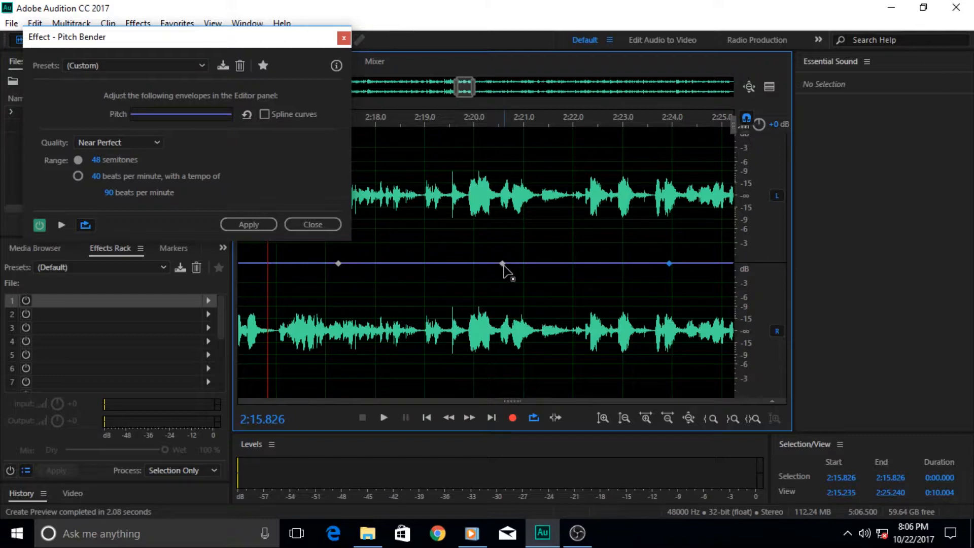
left_click_drag(503, 262, 504, 313)
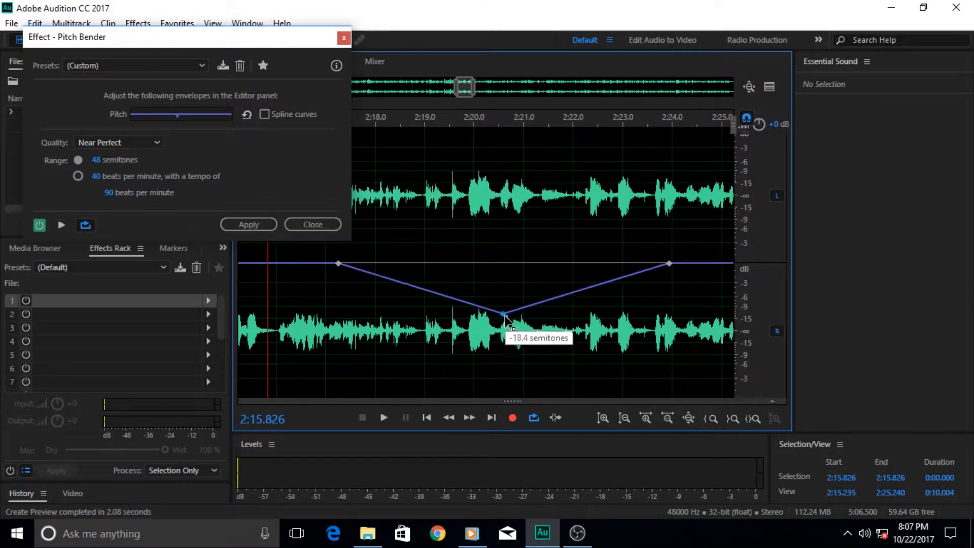
left_click_drag(504, 314, 508, 373)
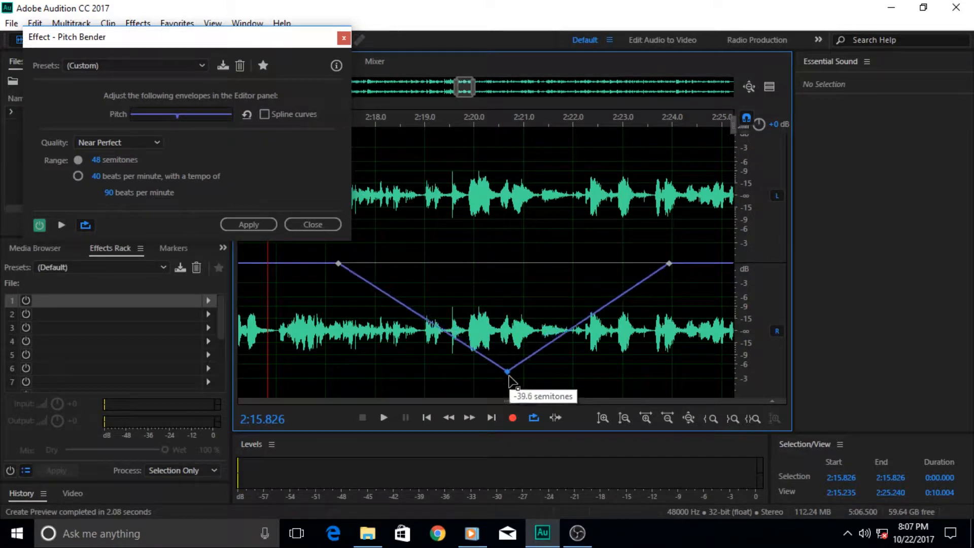
left_click_drag(507, 372, 503, 386)
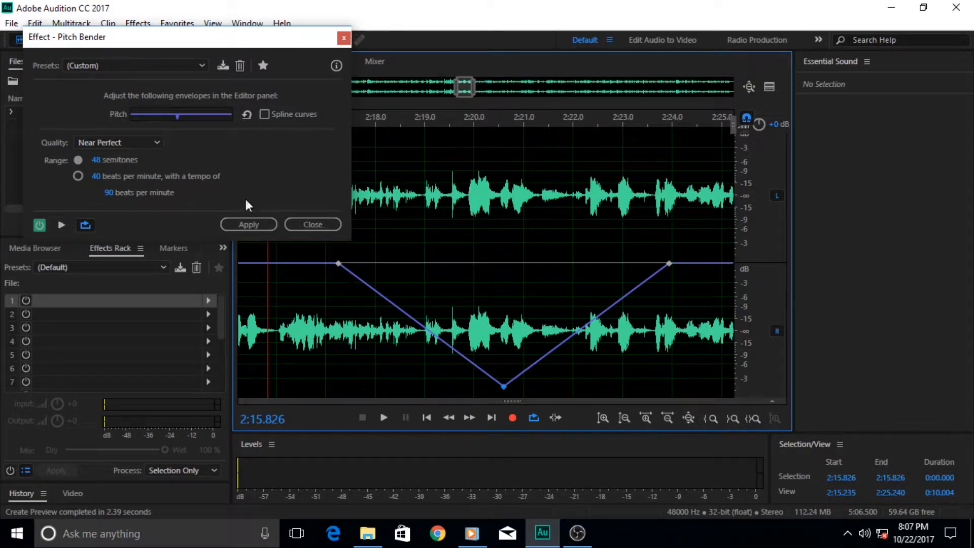
mouse_move(347, 278)
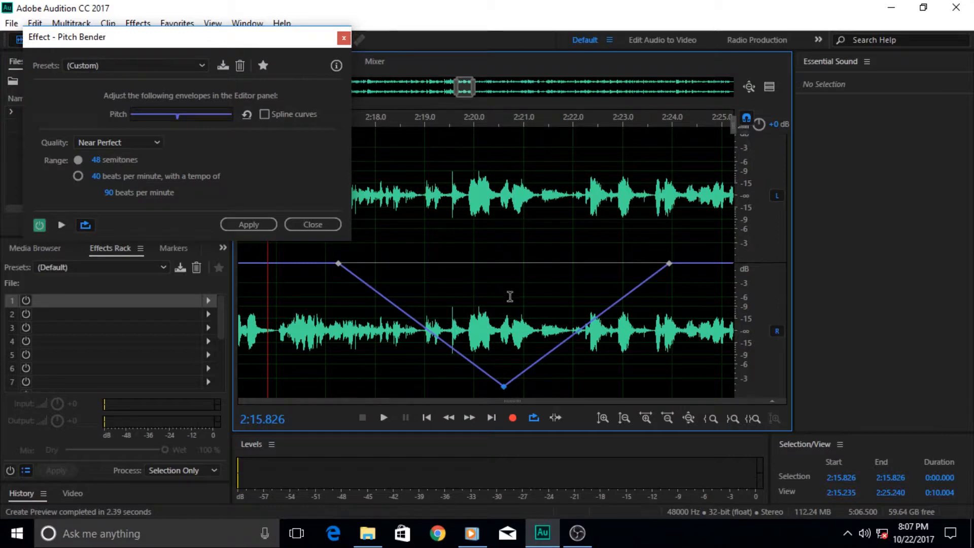
mouse_move(189, 159)
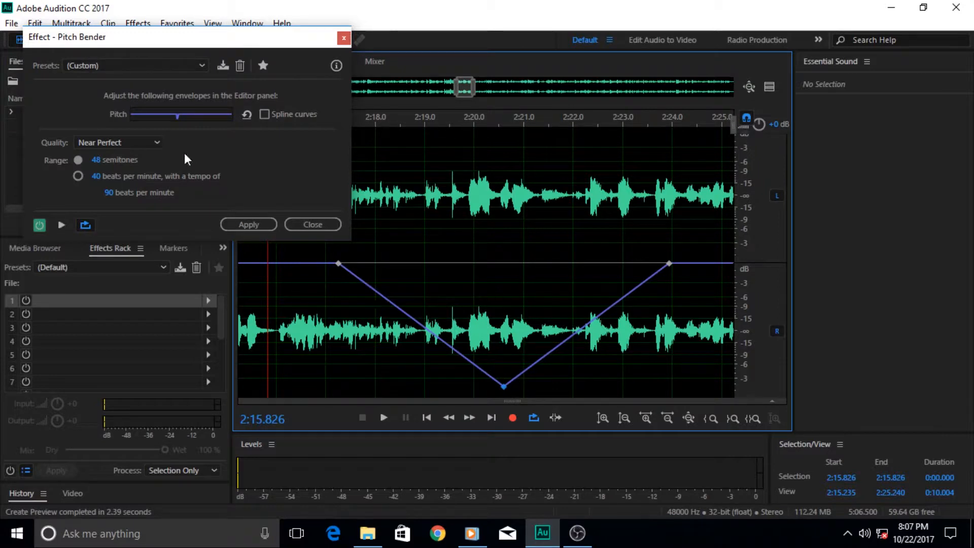
mouse_move(193, 135)
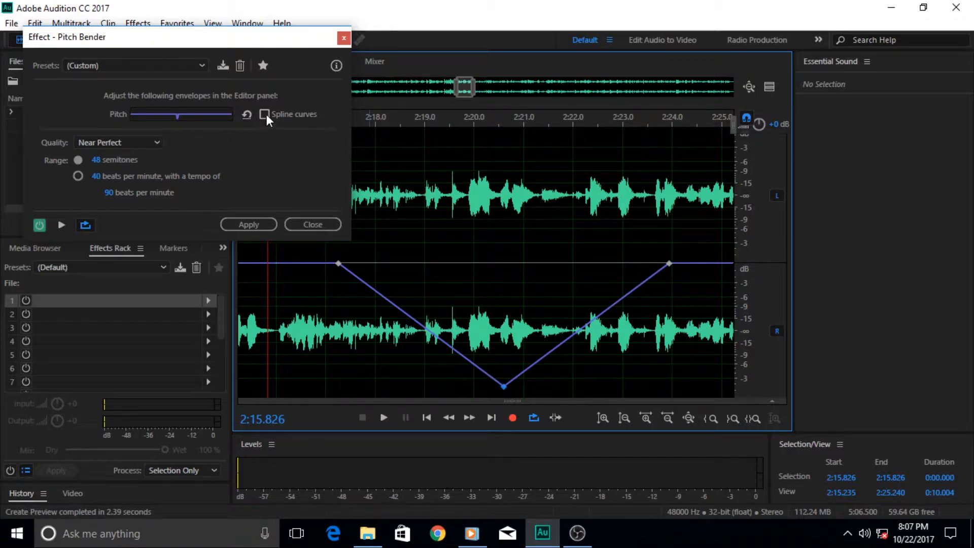
left_click(264, 115)
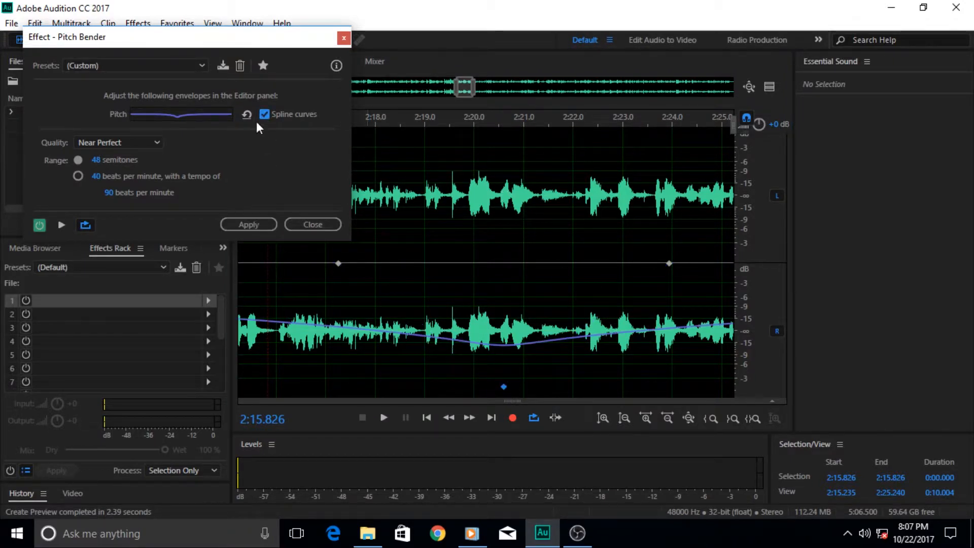
left_click(265, 114)
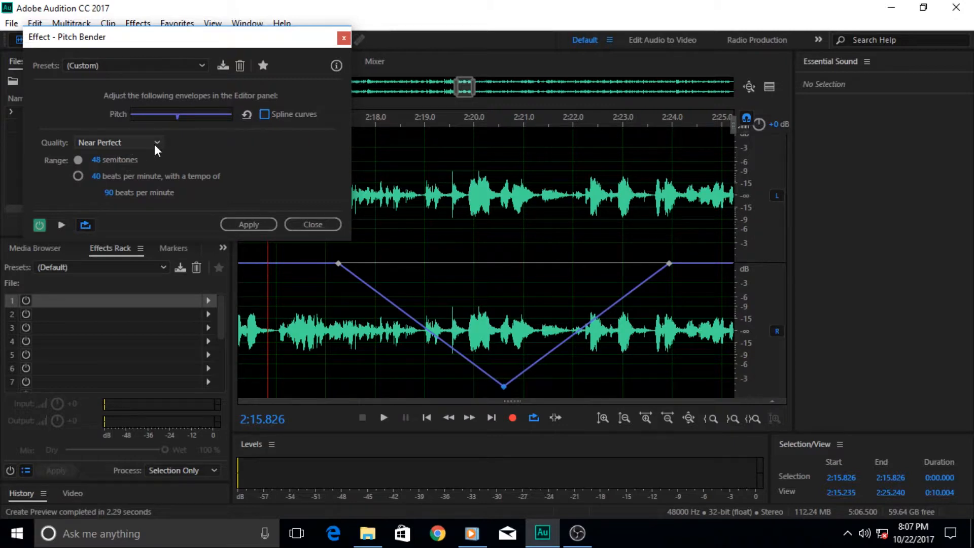
Set the Pitch Bender Quality to Perfect (slowest) and reopen the quality list.
left_click(118, 142)
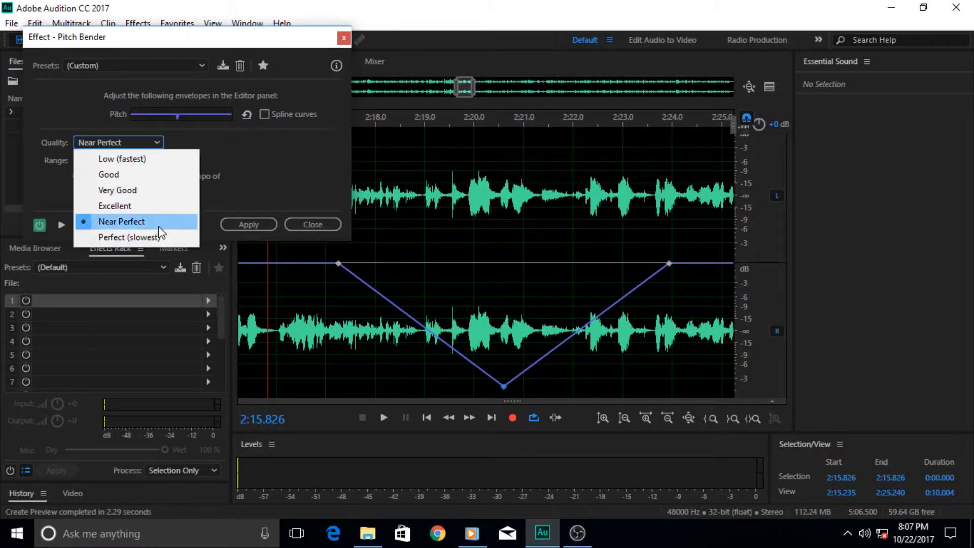
mouse_move(129, 237)
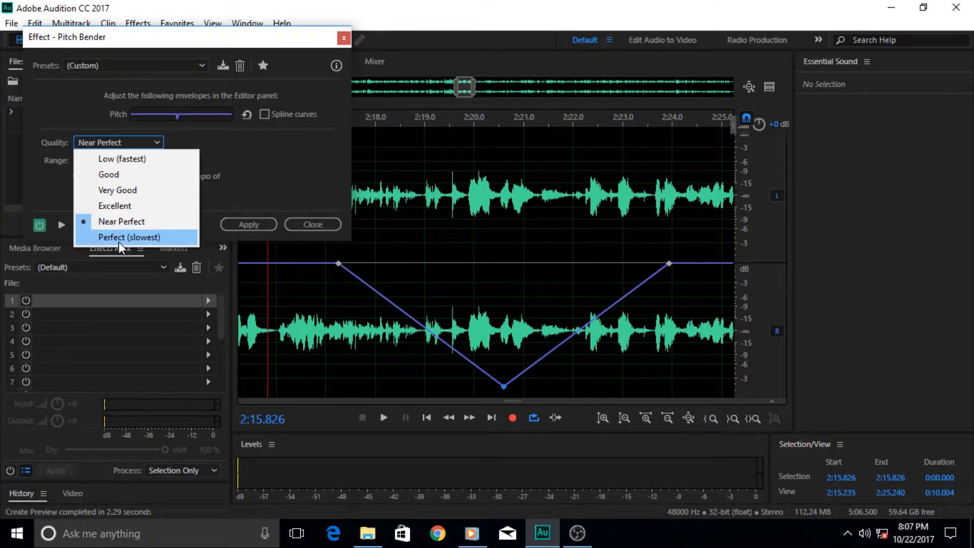
mouse_move(121, 221)
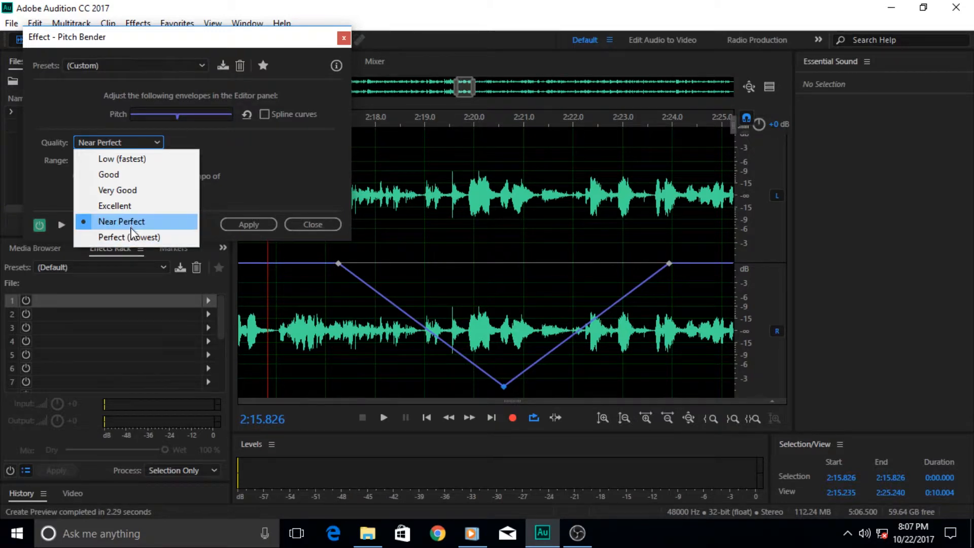
left_click(129, 236)
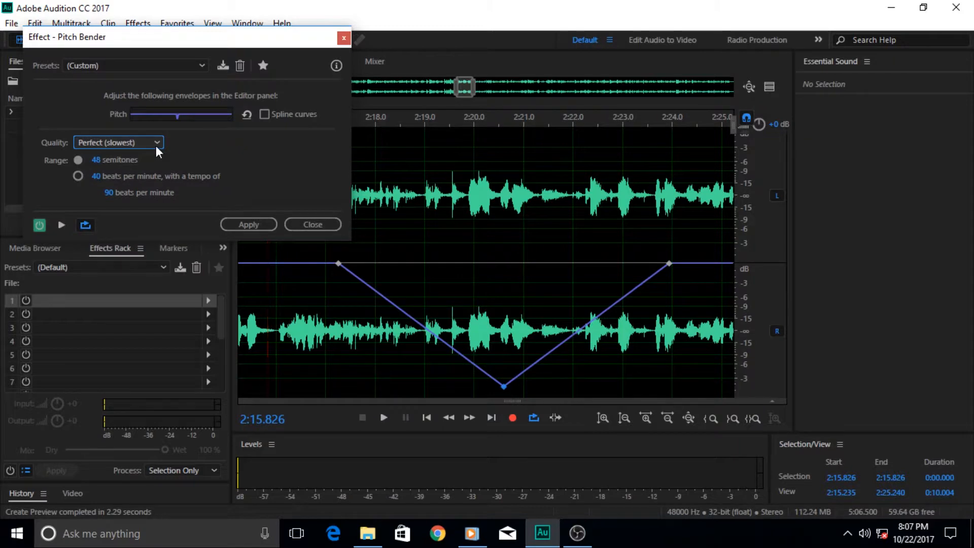
left_click(118, 142)
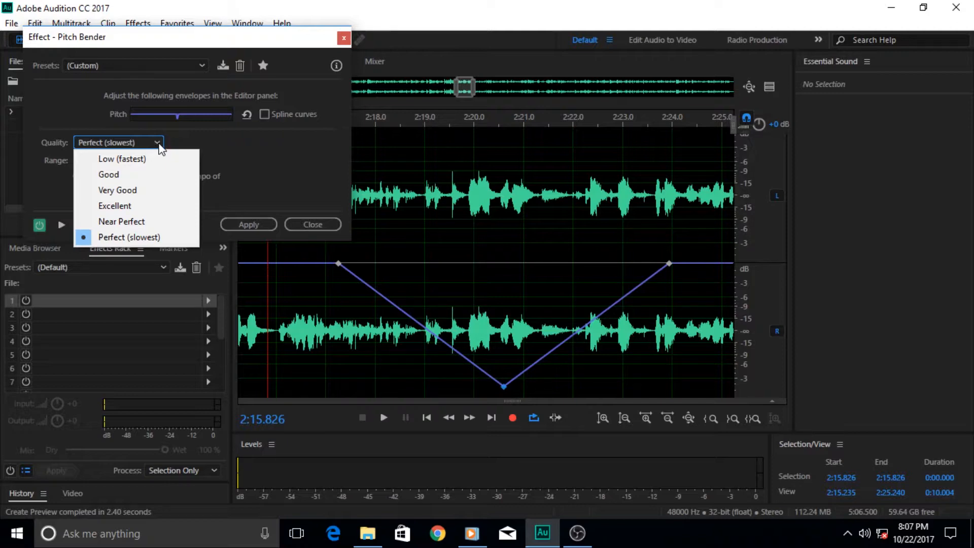
mouse_move(137, 159)
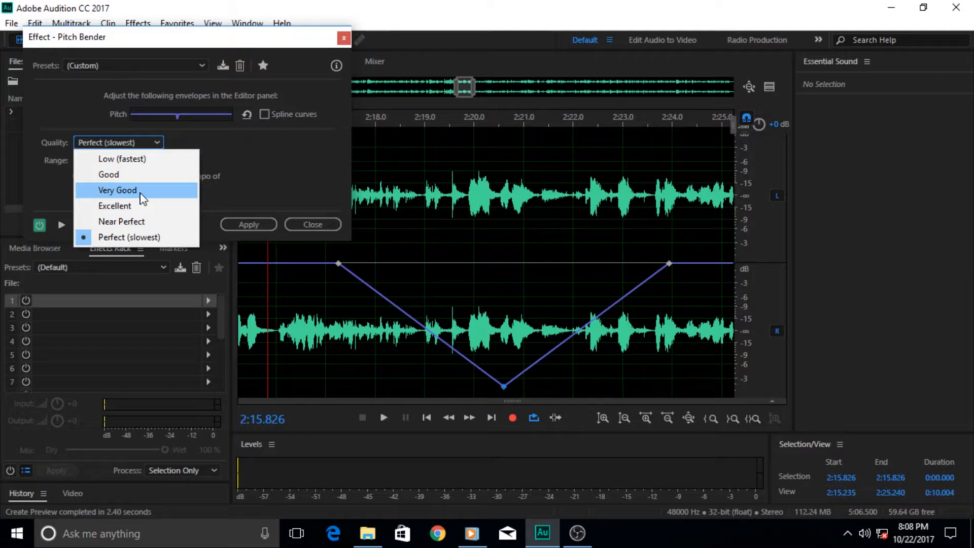
mouse_move(228, 163)
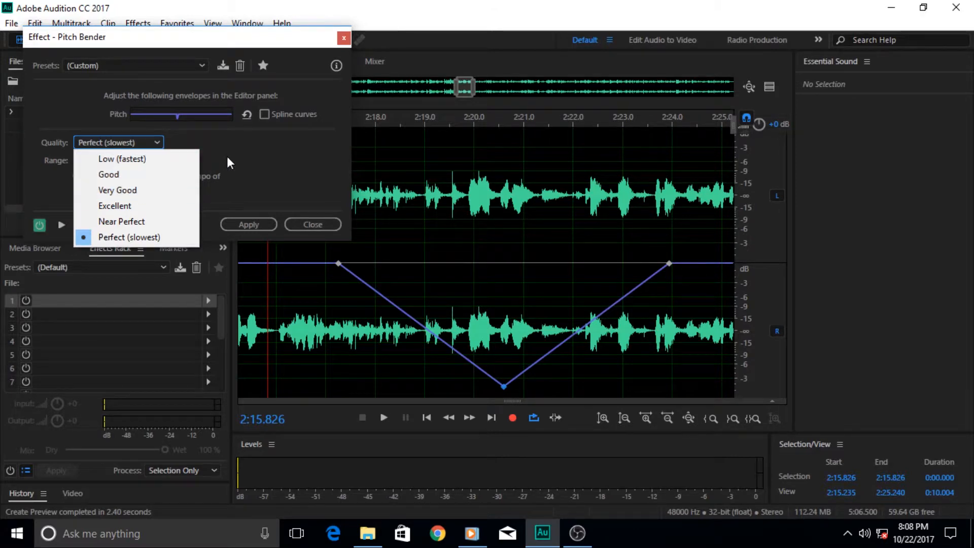
Dismiss the quality list, keeping Perfect (slowest) with the 48-semitone range.
left_click(129, 236)
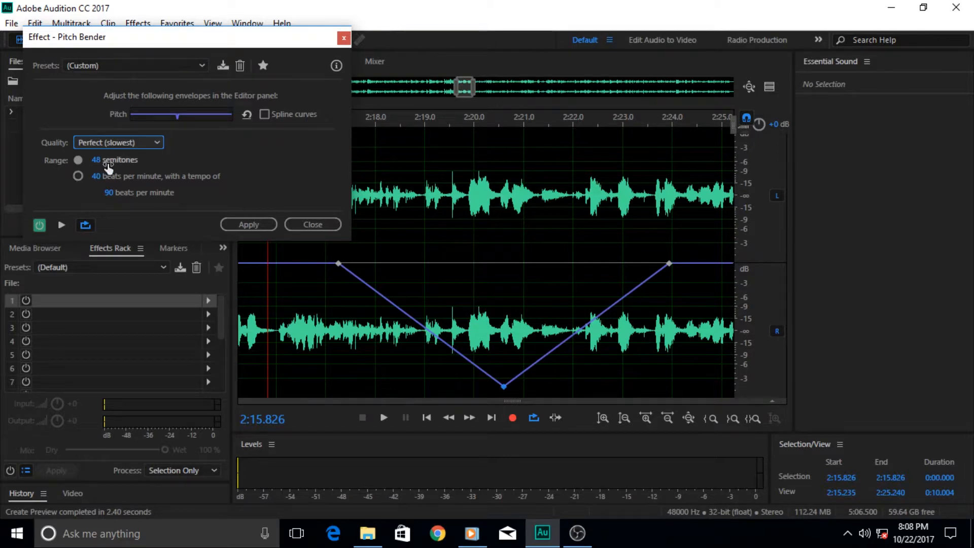
mouse_move(464, 305)
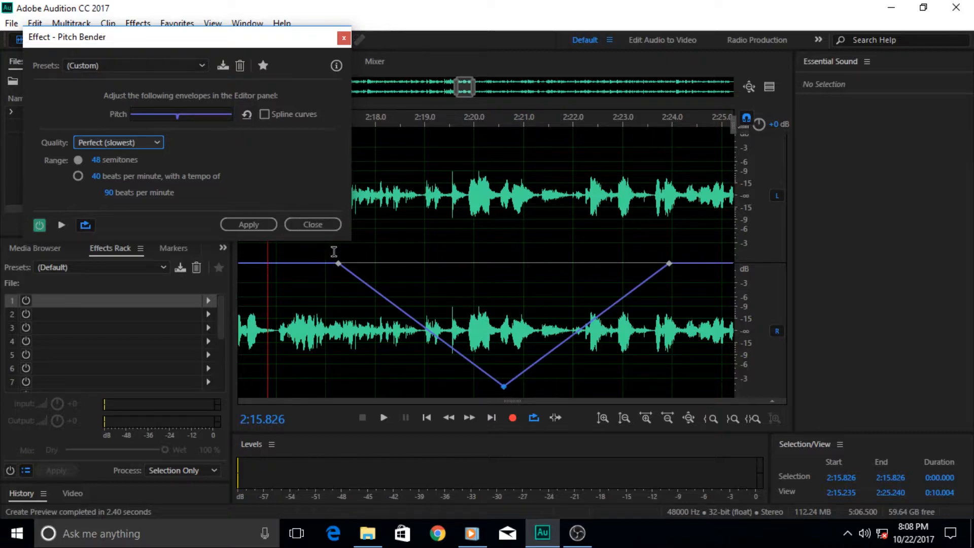
mouse_move(588, 269)
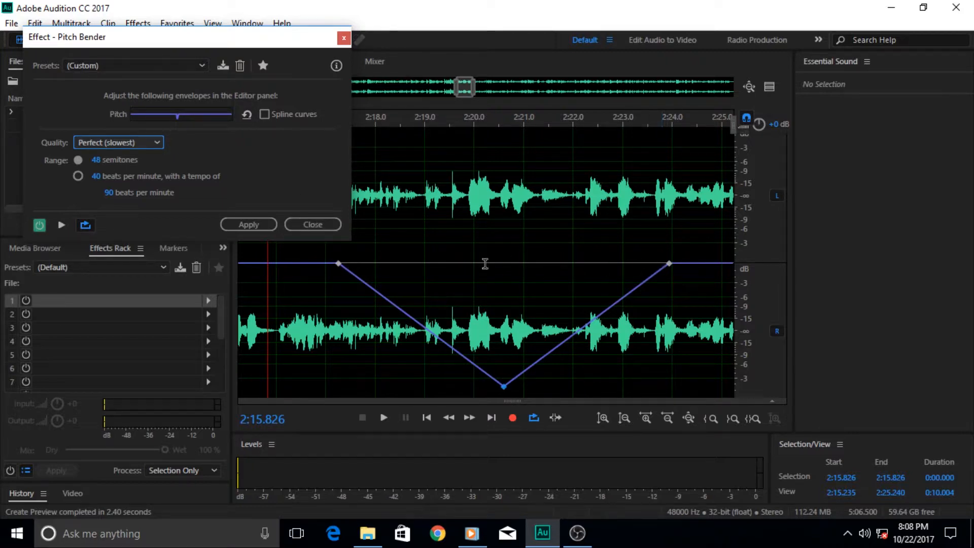
mouse_move(664, 276)
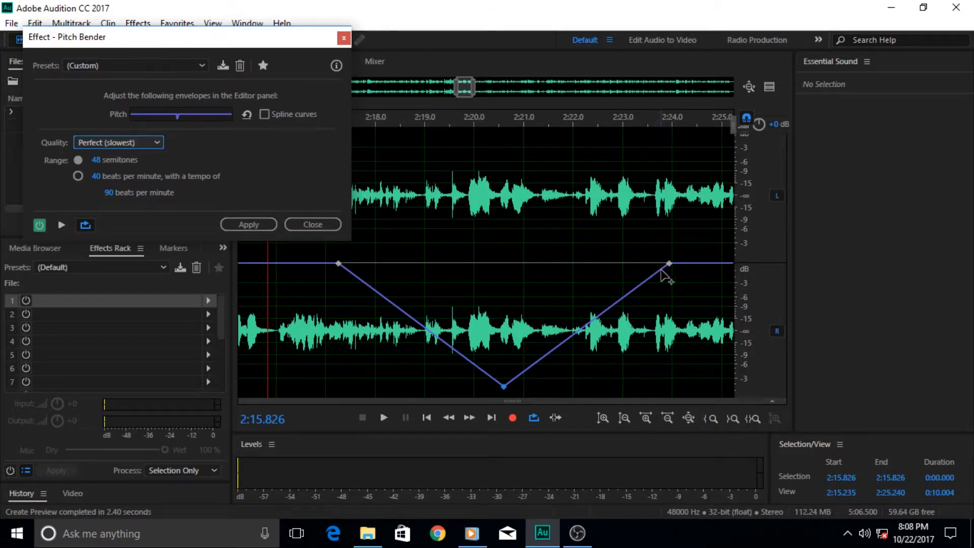
mouse_move(420, 286)
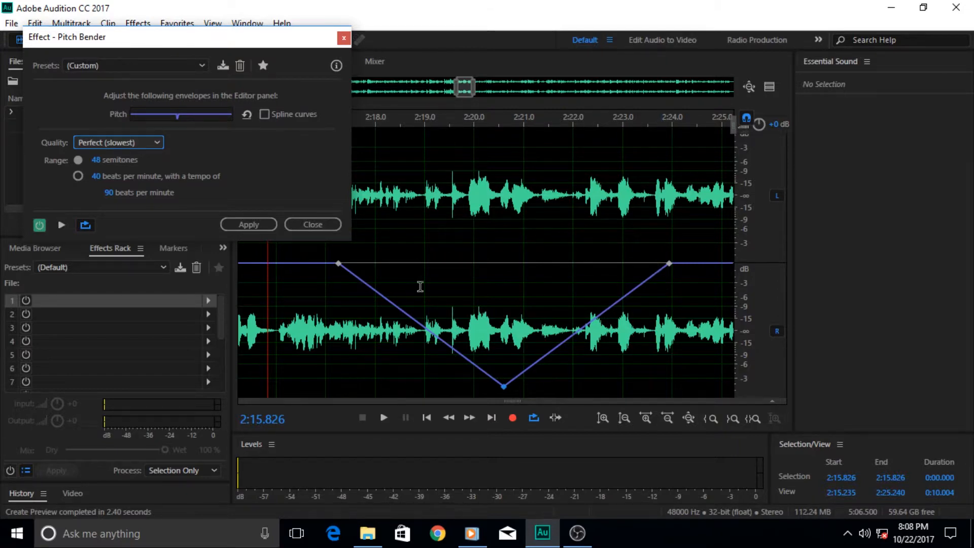
mouse_move(348, 273)
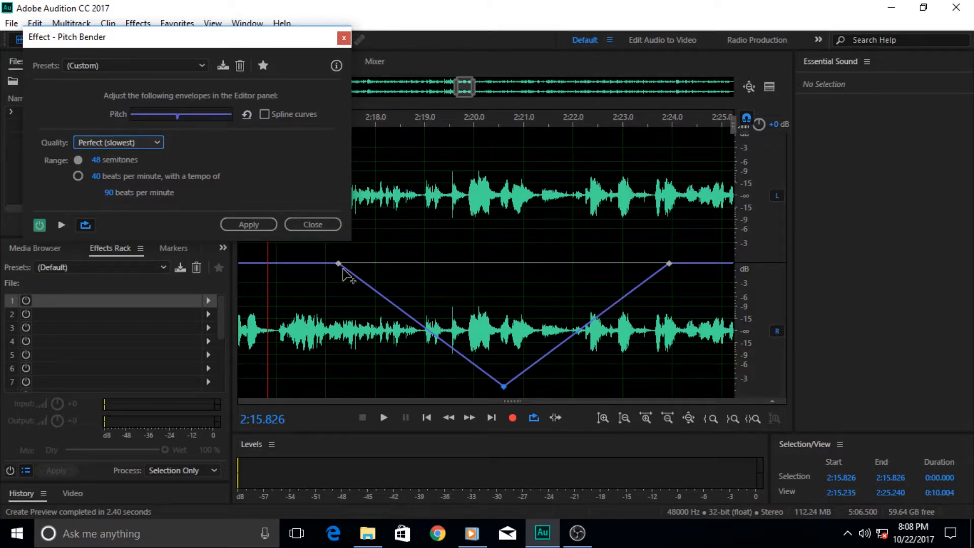
mouse_move(541, 265)
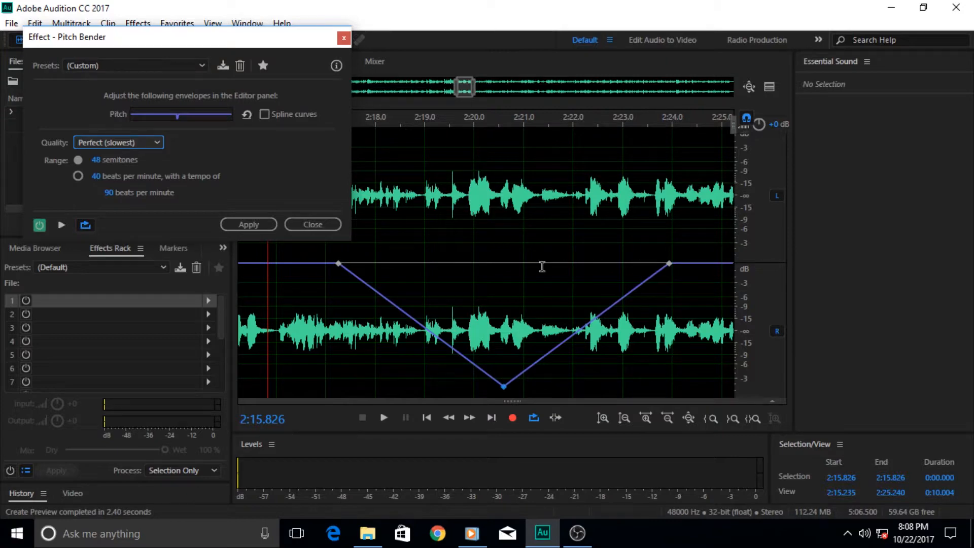
mouse_move(708, 233)
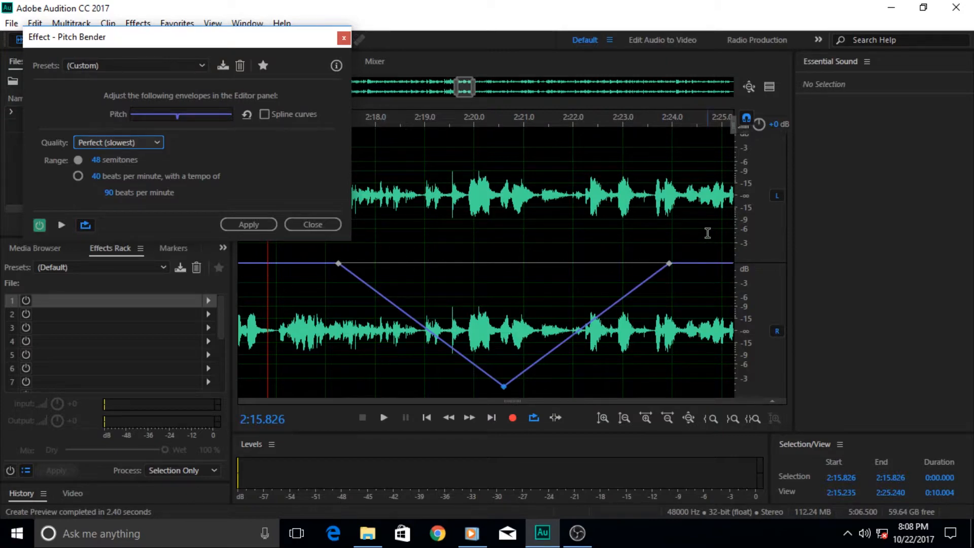
mouse_move(669, 272)
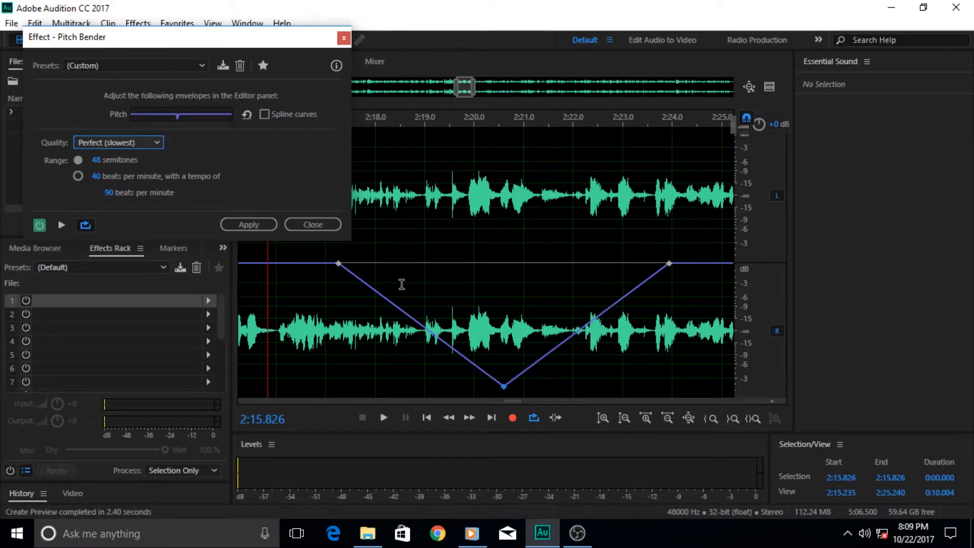
mouse_move(512, 300)
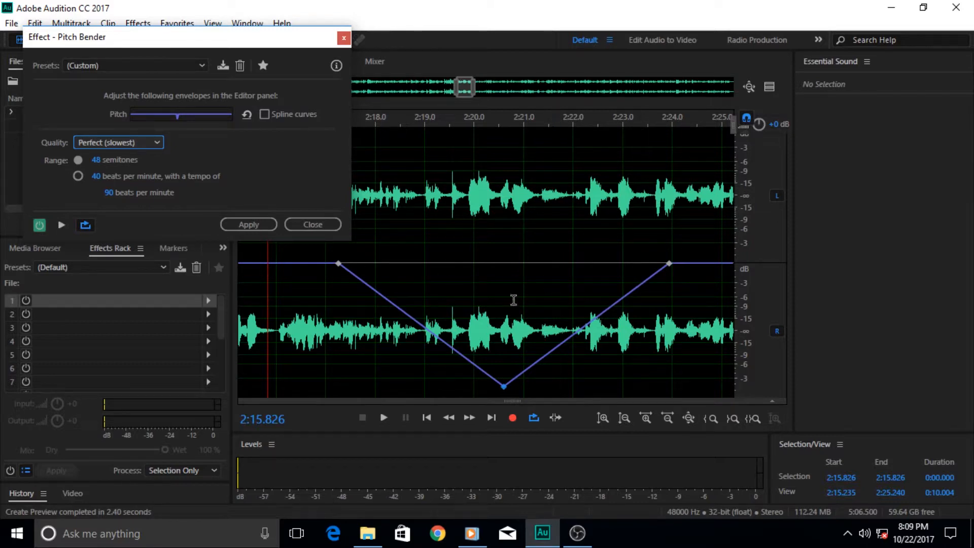
mouse_move(439, 357)
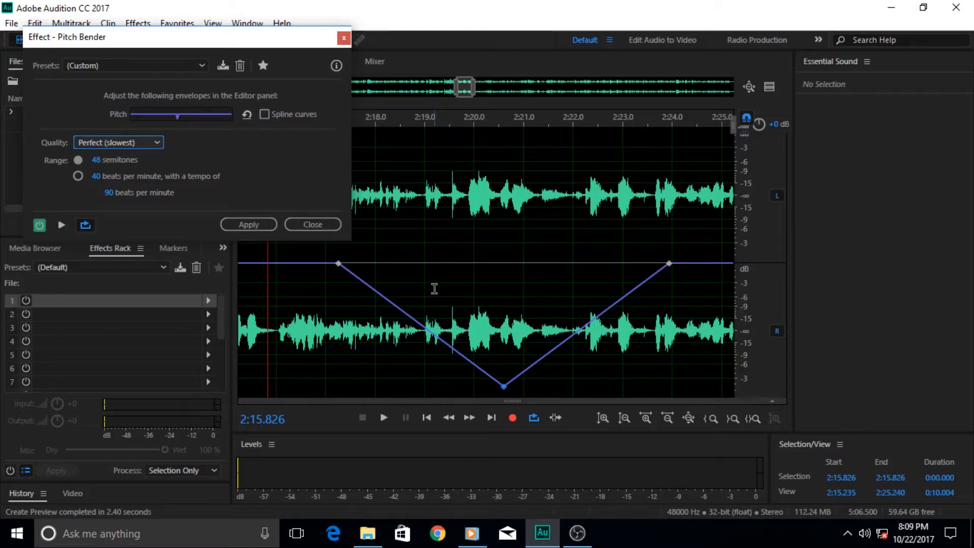
mouse_move(40, 51)
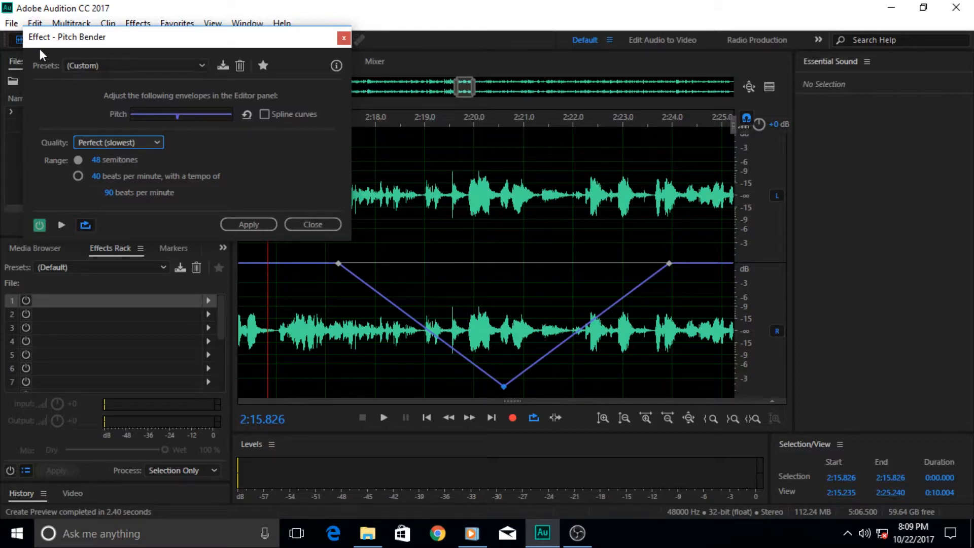
mouse_move(511, 364)
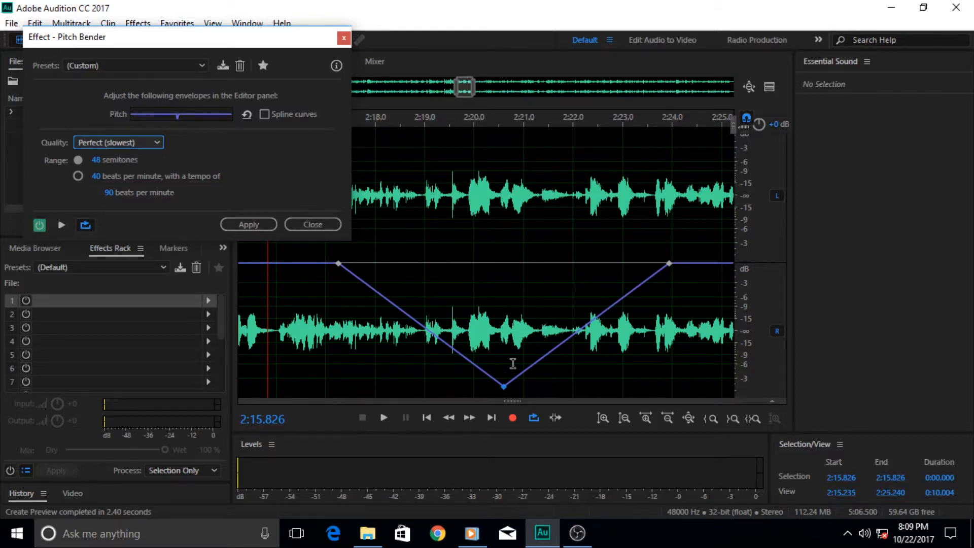
mouse_move(469, 340)
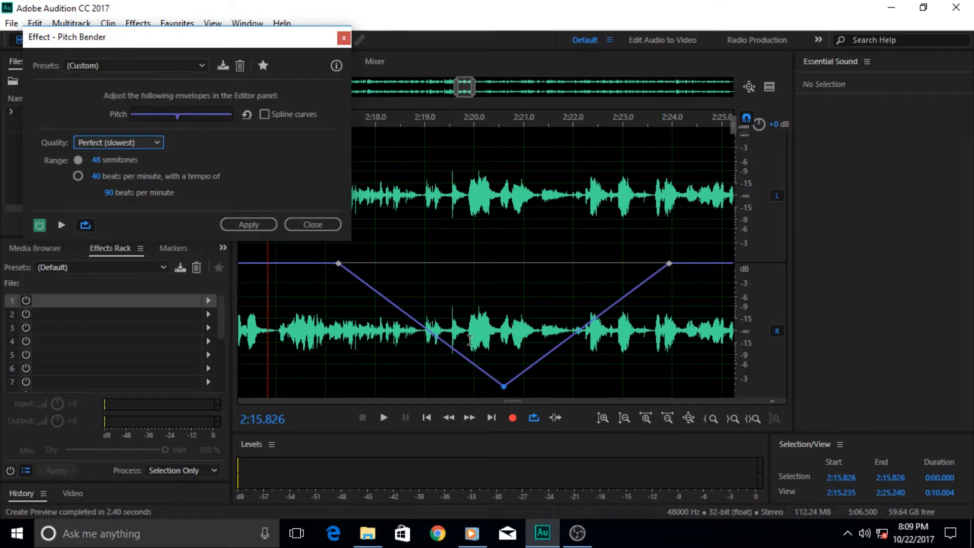
mouse_move(440, 366)
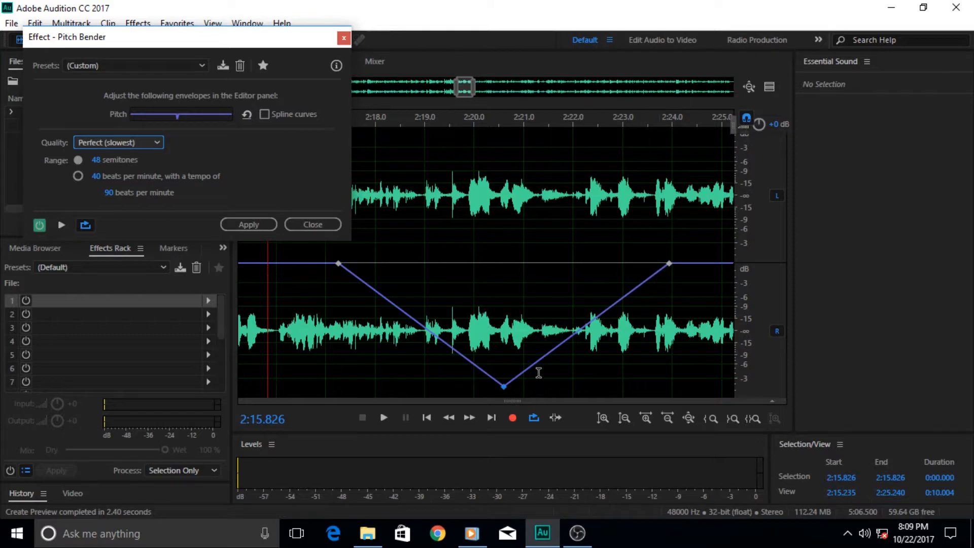
mouse_move(350, 304)
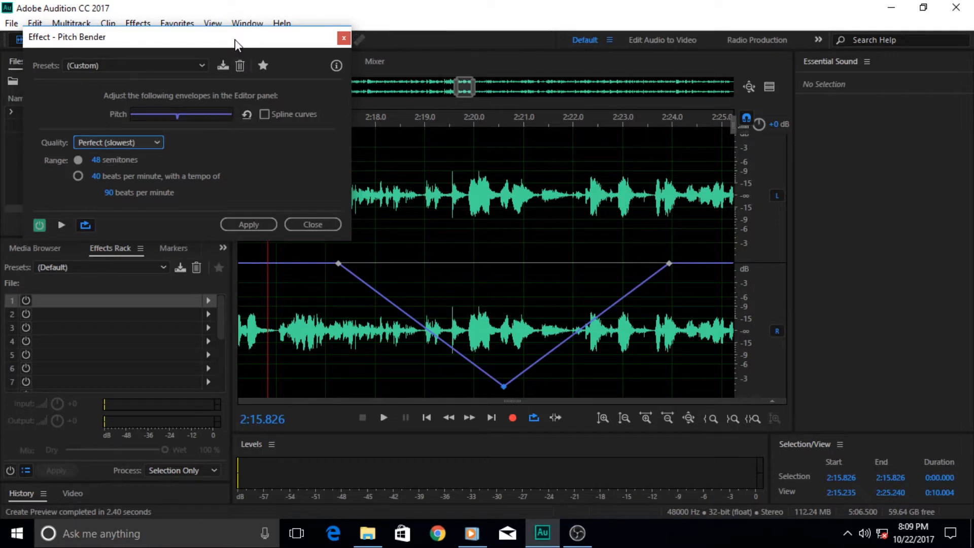
Preview the voice through the -42 semitone dip to about 2:49, then stop playback.
left_click_drag(237, 36, 292, 11)
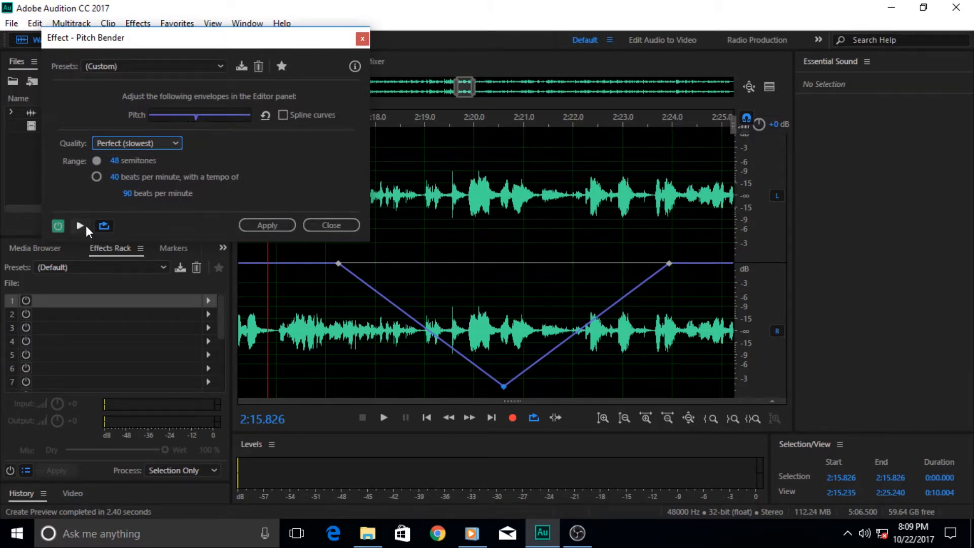
mouse_move(80, 225)
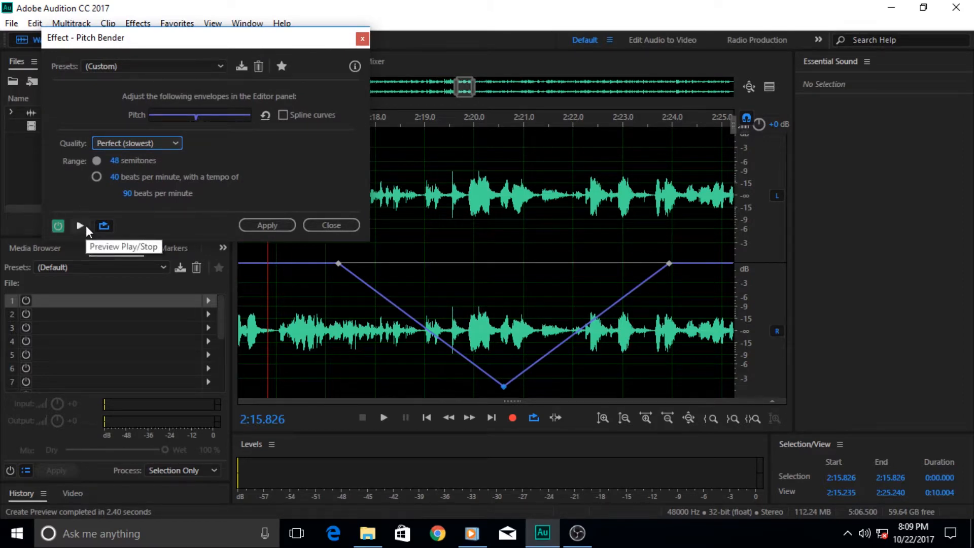
left_click(79, 225)
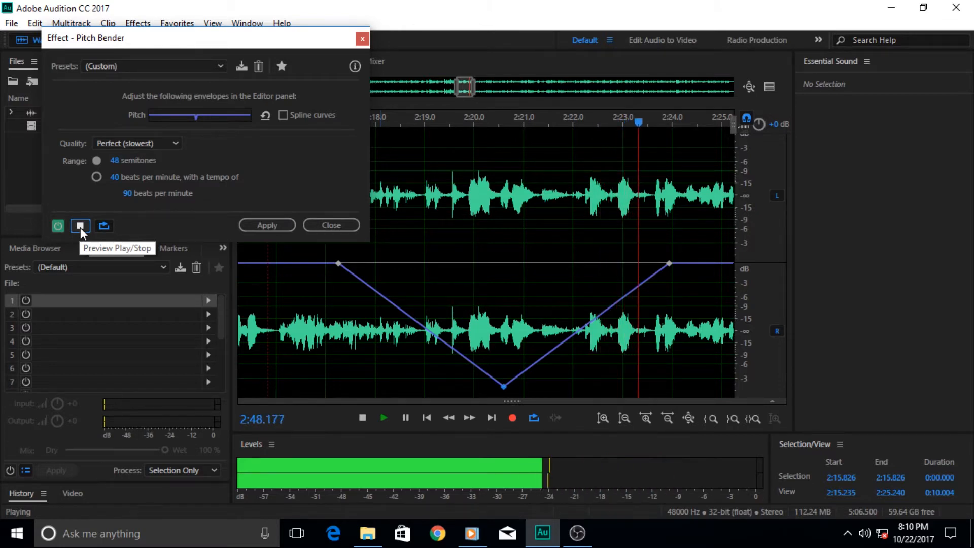
left_click(81, 226)
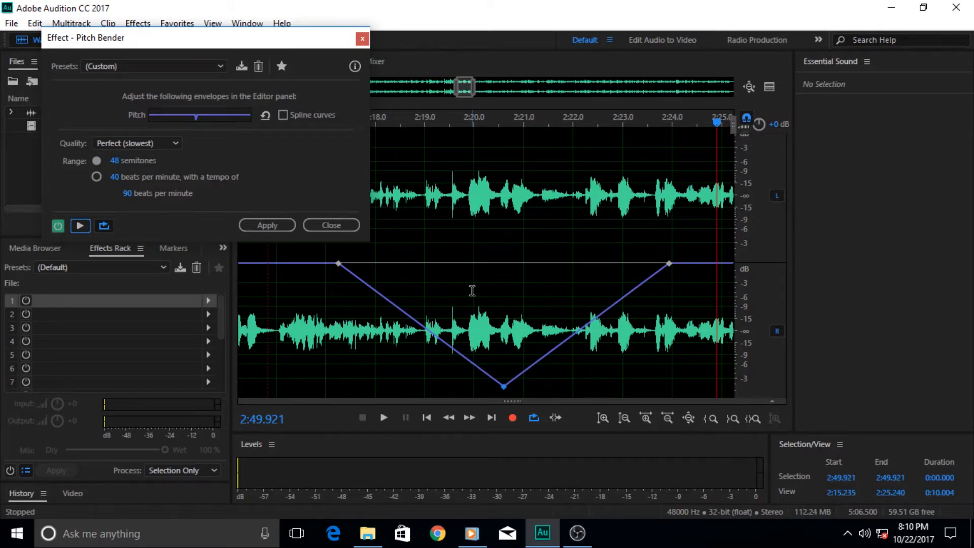
mouse_move(489, 336)
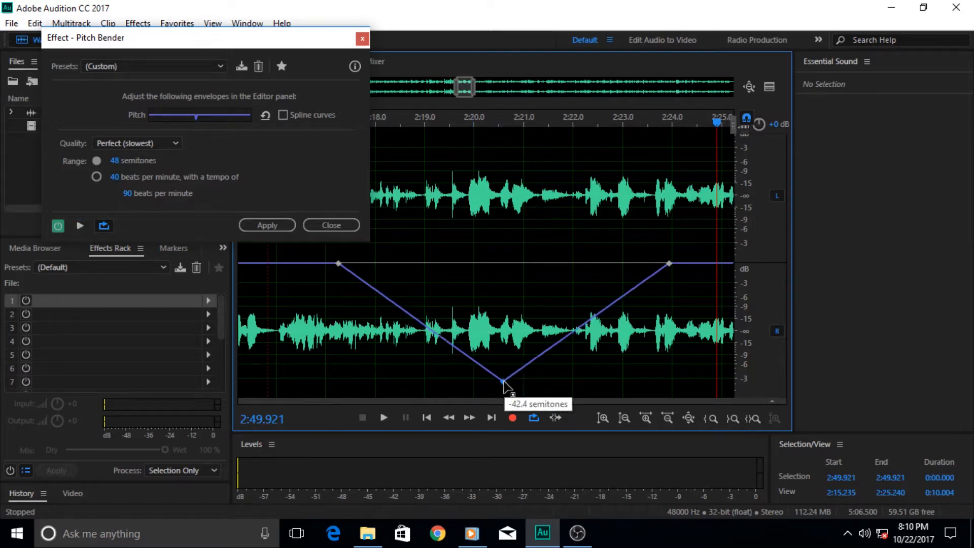
Reset the pitch envelope to a flat line and zoom out to the full five-minute waveform for the 4:40-to-end selection.
left_click_drag(503, 382, 500, 314)
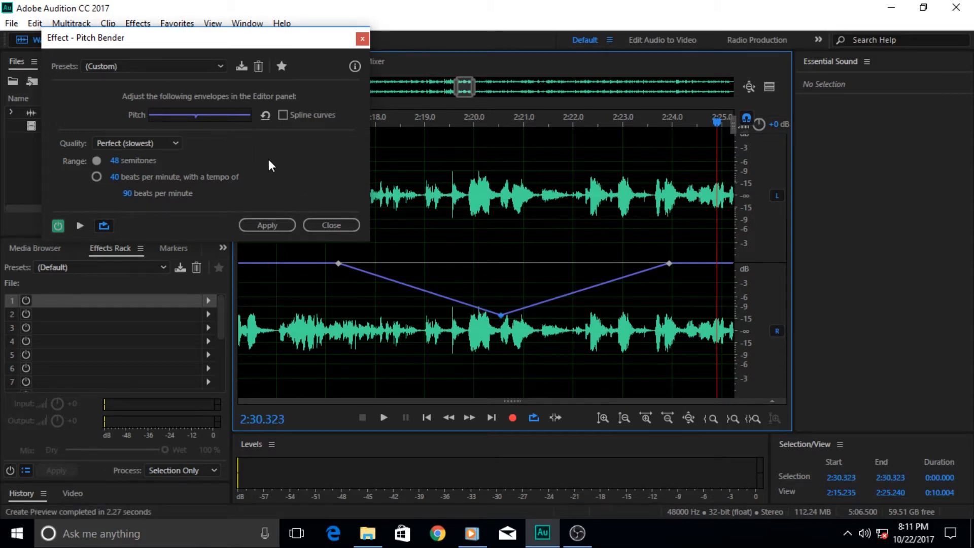
mouse_move(228, 153)
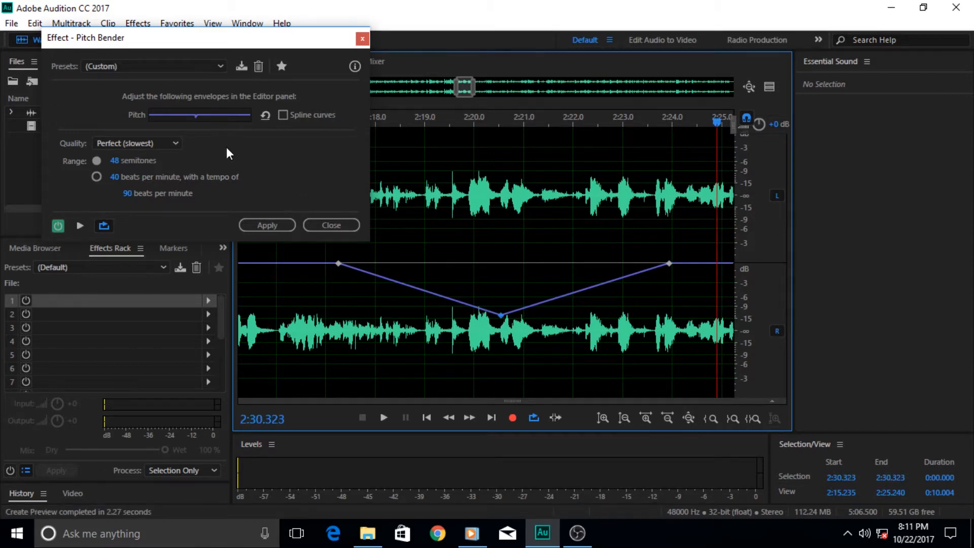
mouse_move(409, 100)
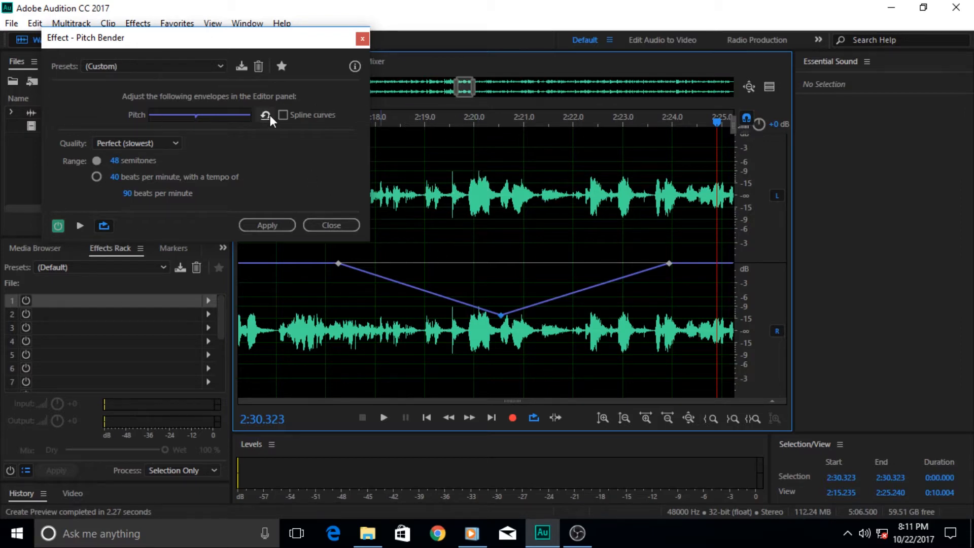
left_click(265, 115)
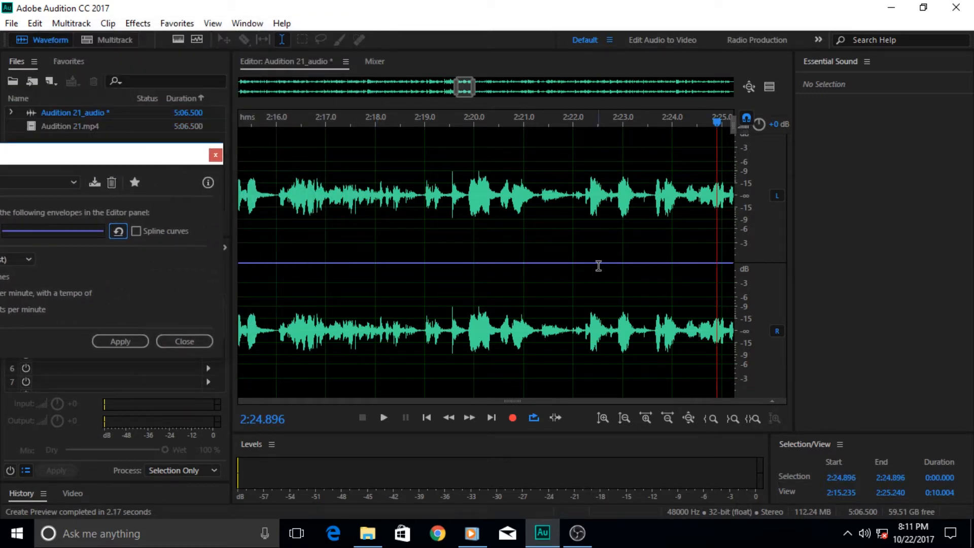
left_click(667, 417)
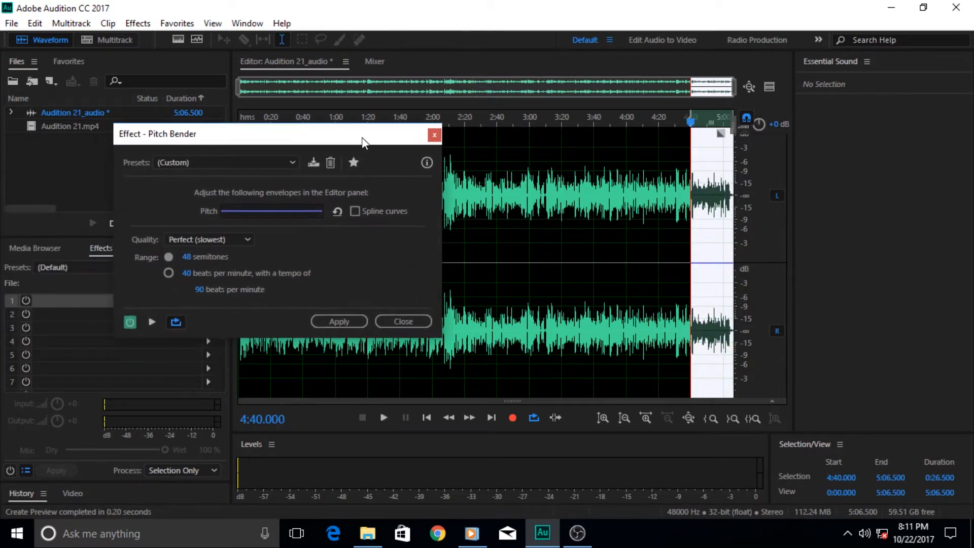
Choose the Turntable Losing Power preset and preview it over the selected ending.
left_click(226, 163)
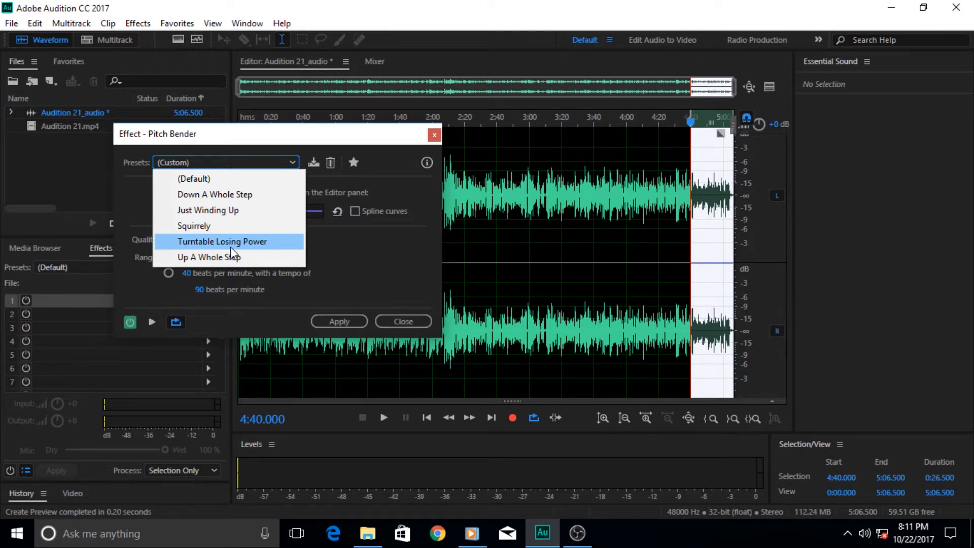
left_click(221, 241)
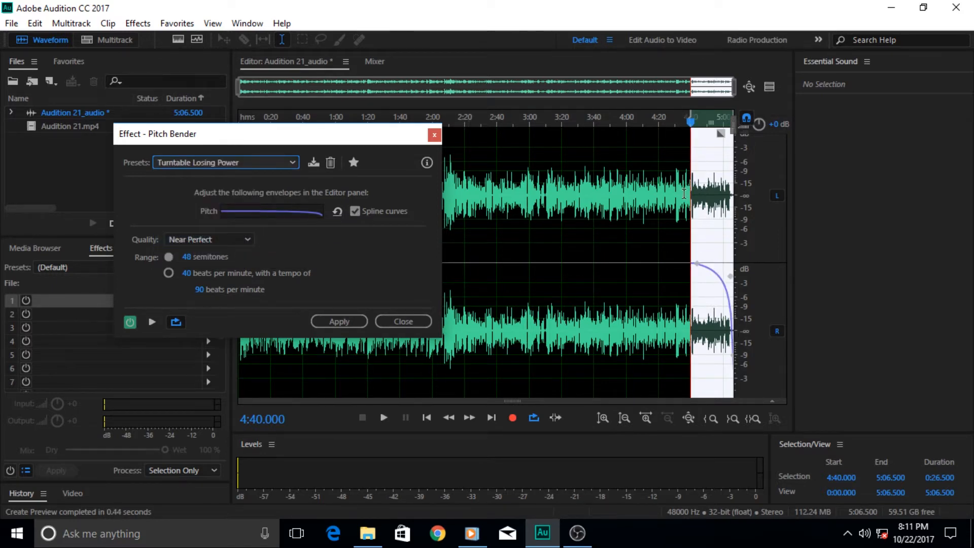
mouse_move(668, 142)
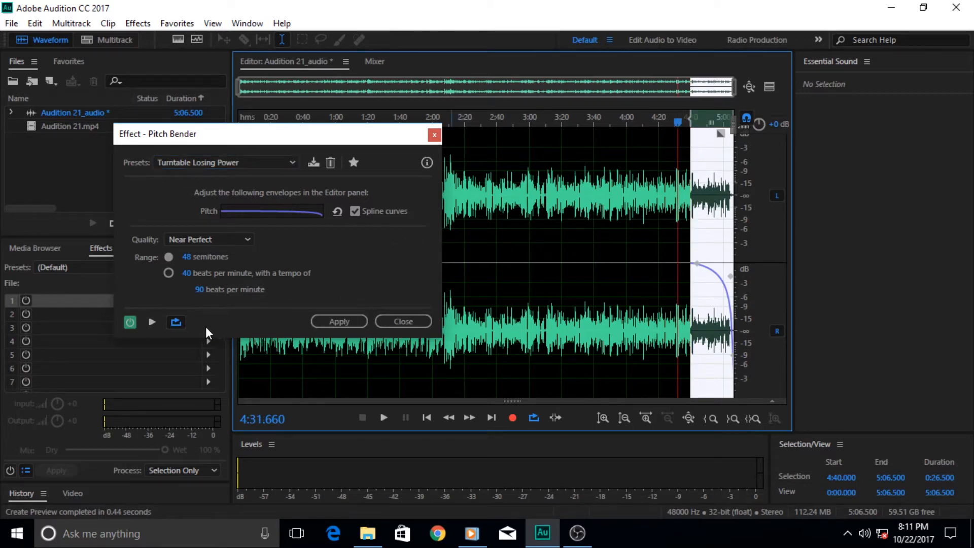
left_click(151, 322)
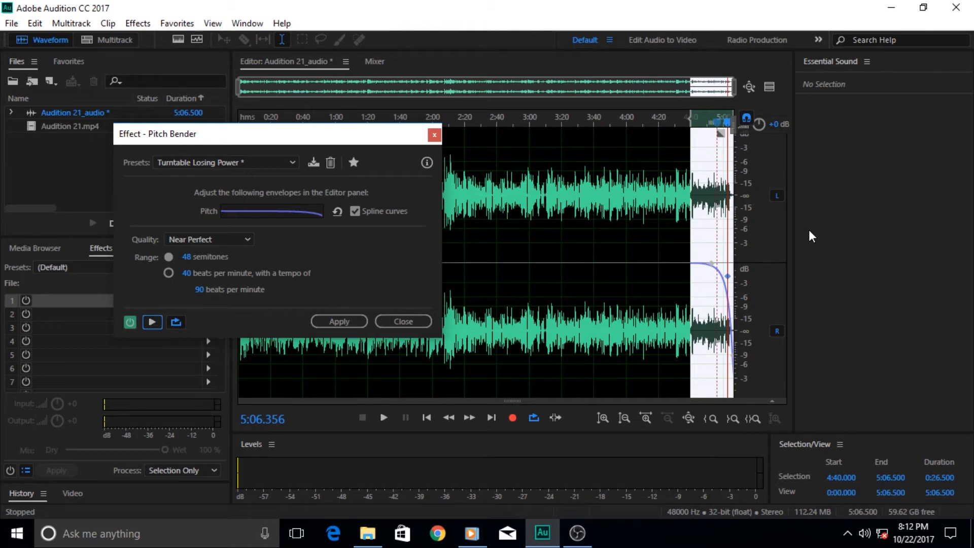
mouse_move(661, 276)
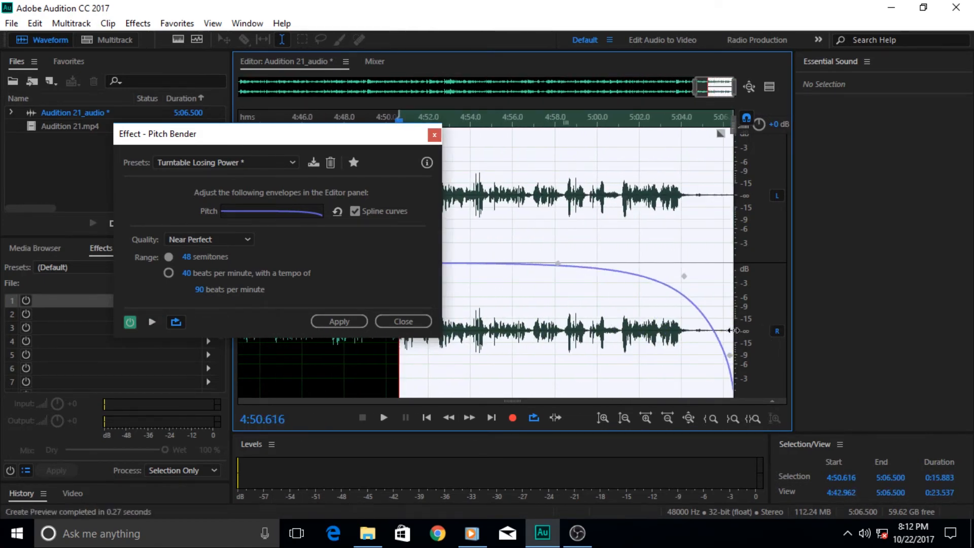
mouse_move(525, 122)
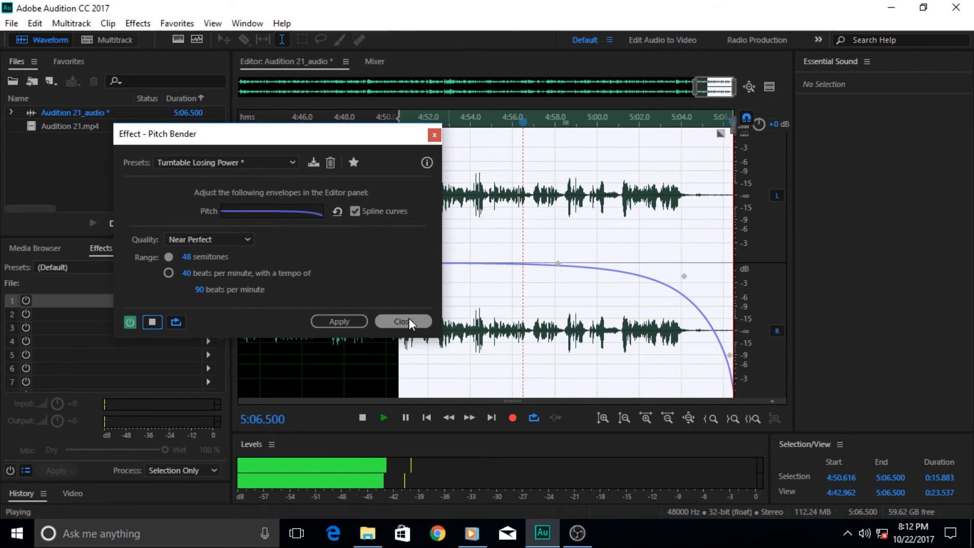
Close the Pitch Bender dialog without applying the effect.
left_click(401, 322)
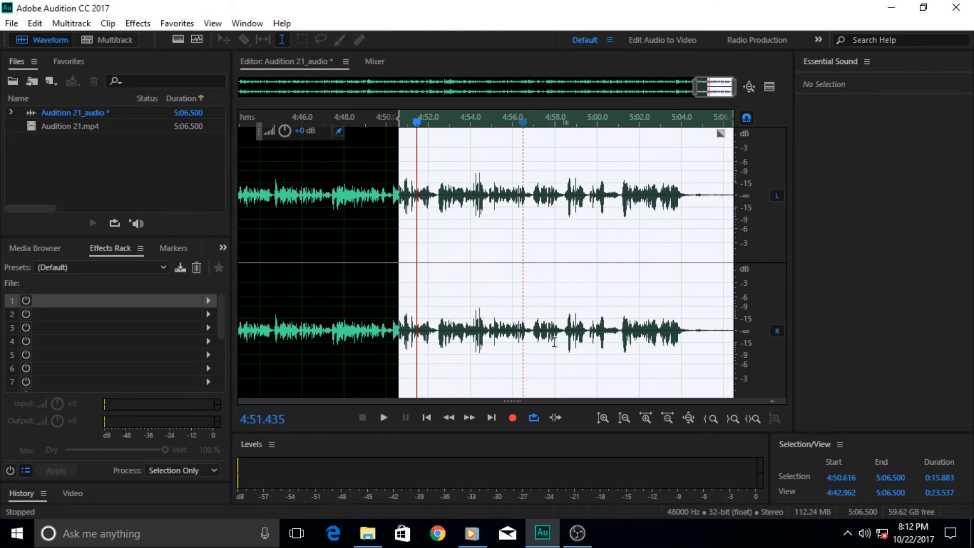
mouse_move(559, 503)
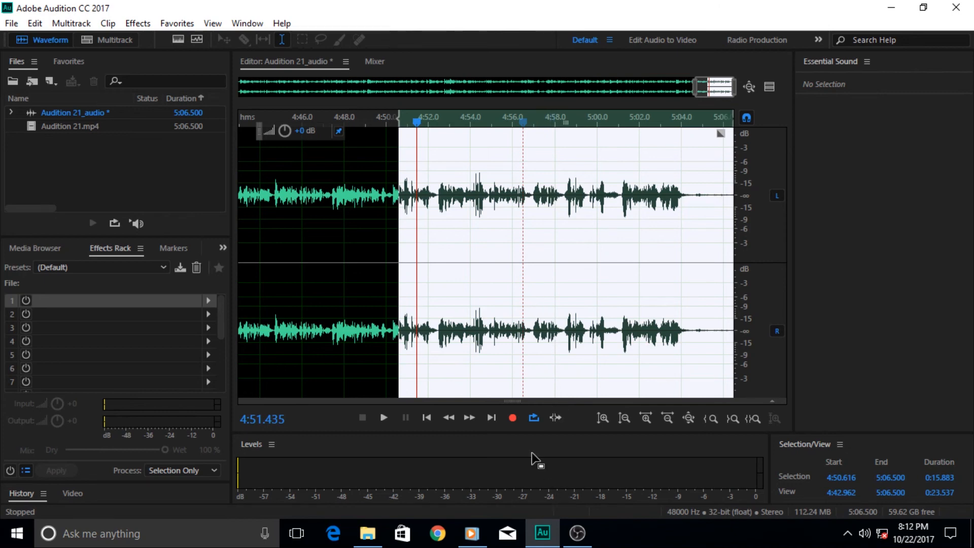
mouse_move(537, 465)
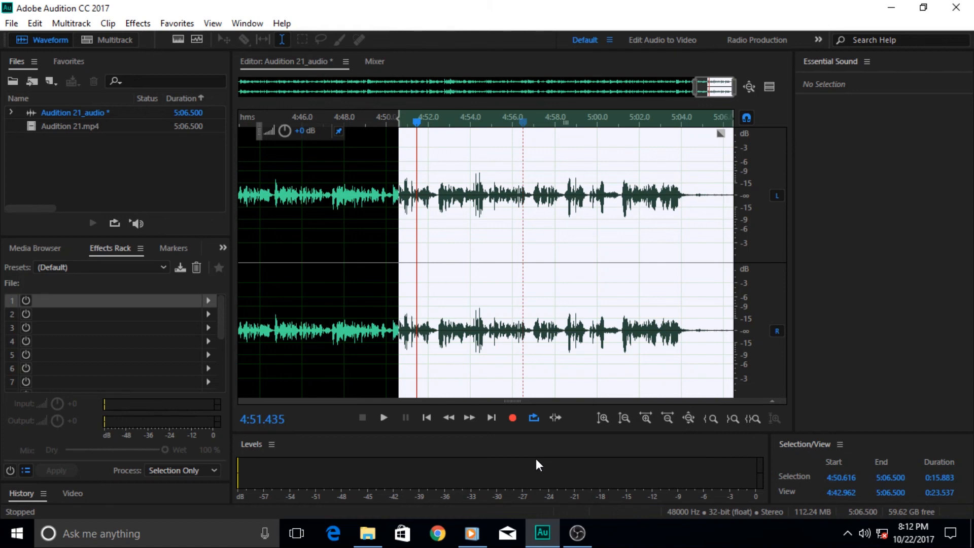